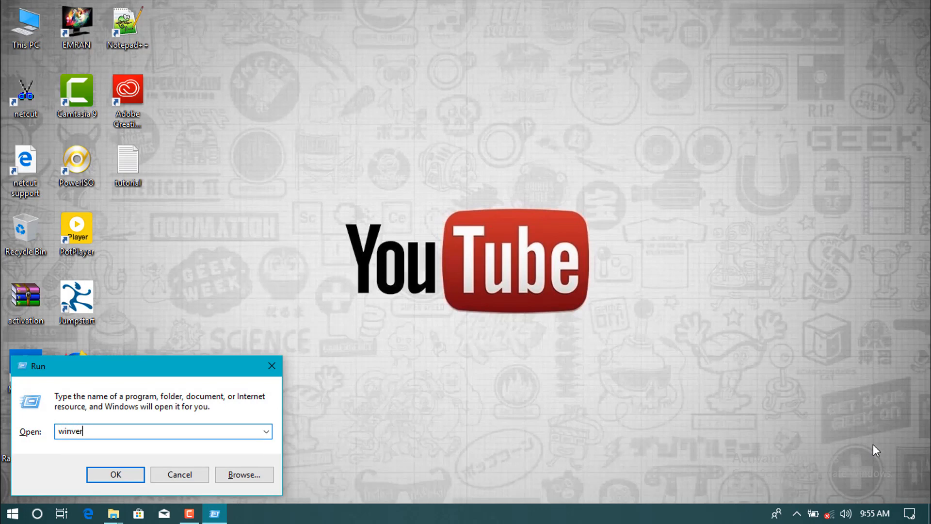
# - Check About Windows shows Windows 10 Pro version 1809 (OS Build 17758.1), then dismiss it
pyautogui.click(115, 474)
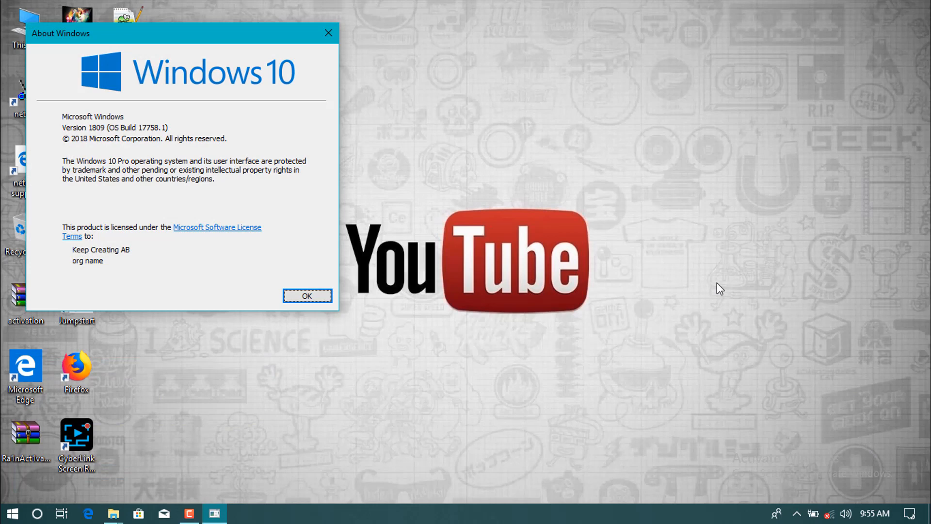
pyautogui.moveTo(94, 133)
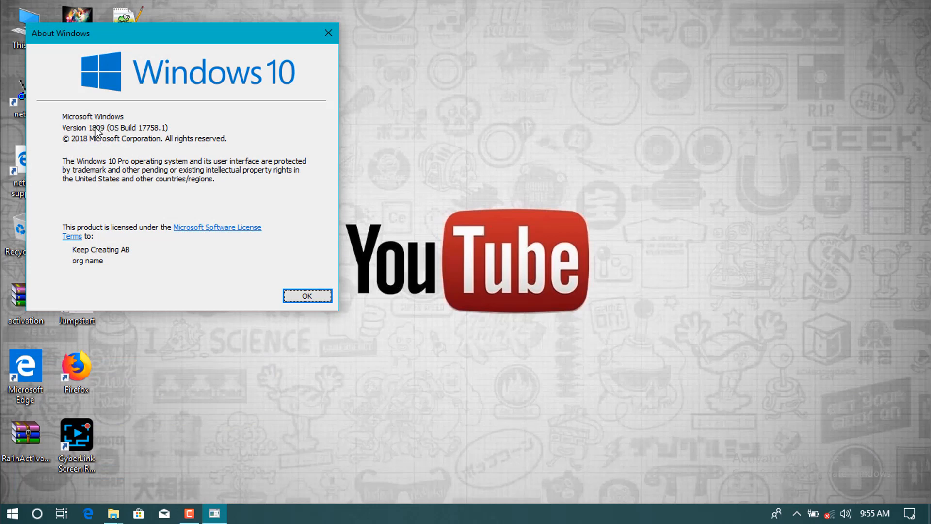
pyautogui.moveTo(106, 129)
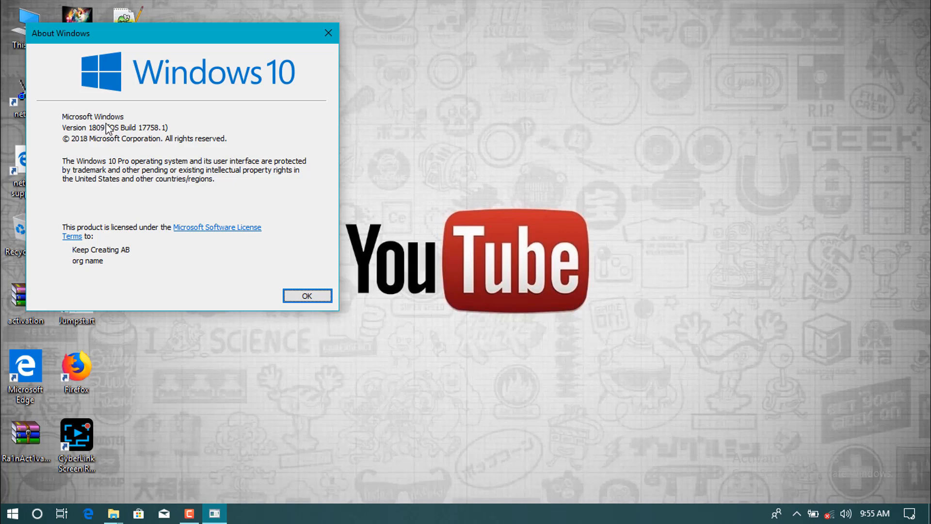
pyautogui.moveTo(142, 115)
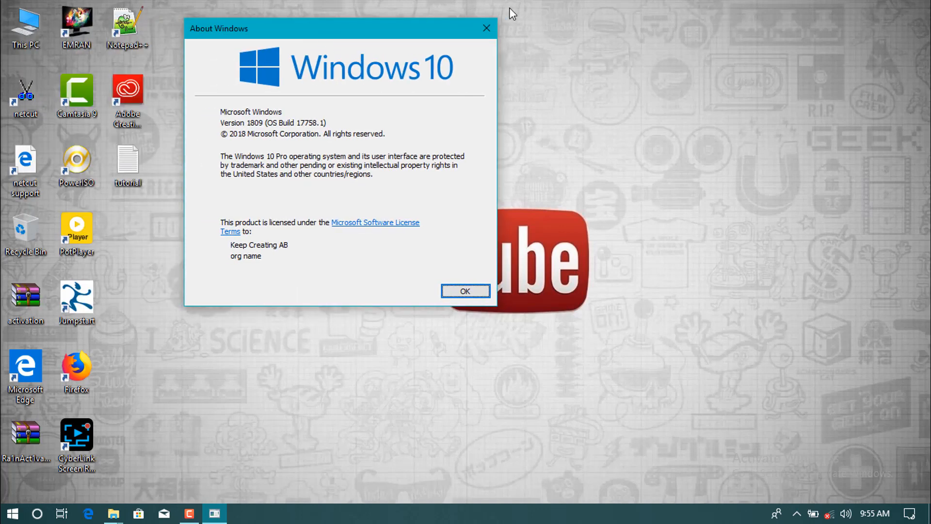
pyautogui.click(464, 291)
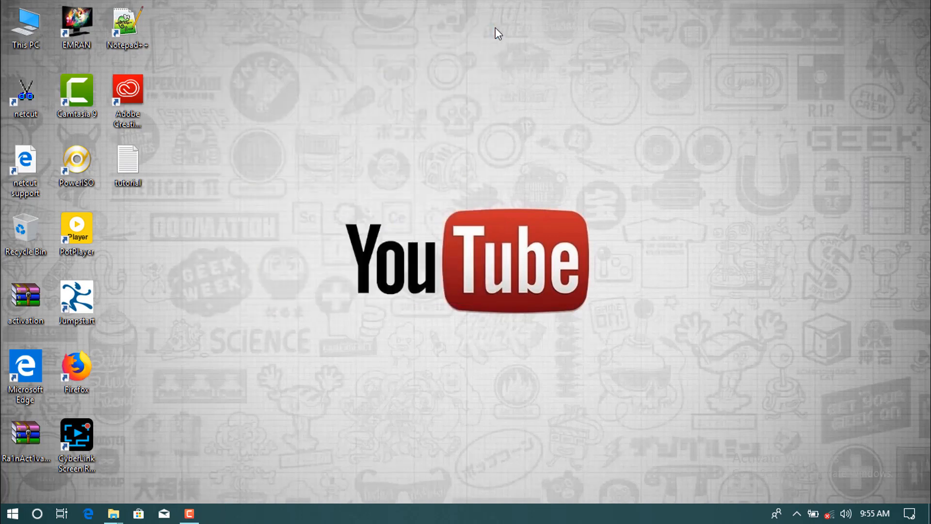
pyautogui.moveTo(315, 196)
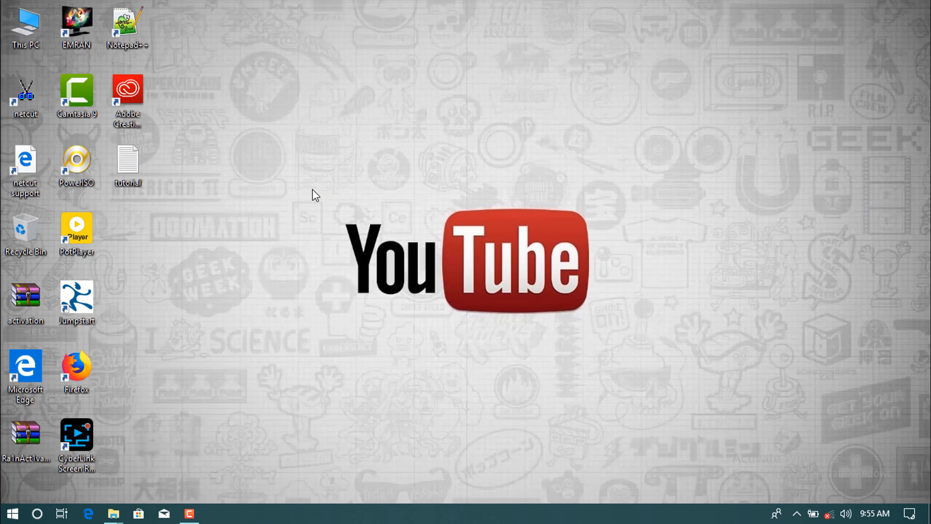
# - View the locked Background and Start personalization pages from the desktop menu, then close Settings
pyautogui.rightClick(314, 195)
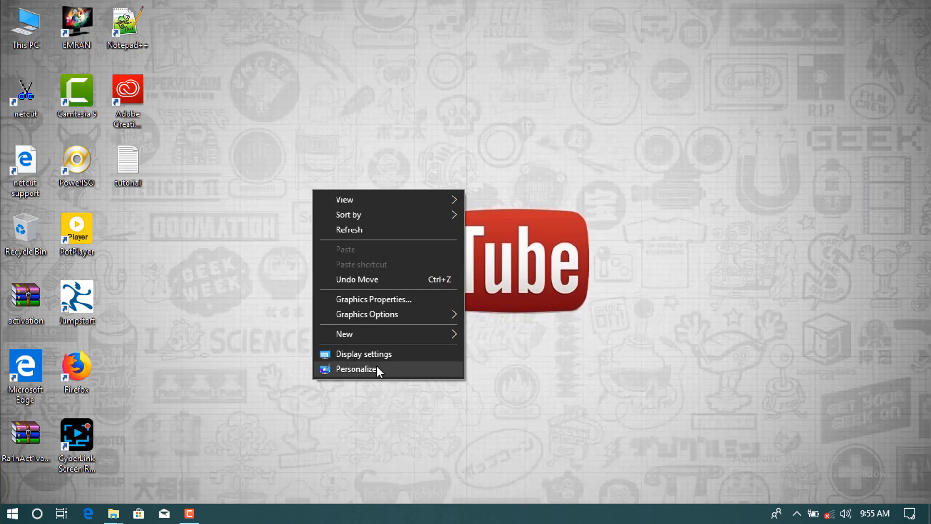
pyautogui.click(356, 368)
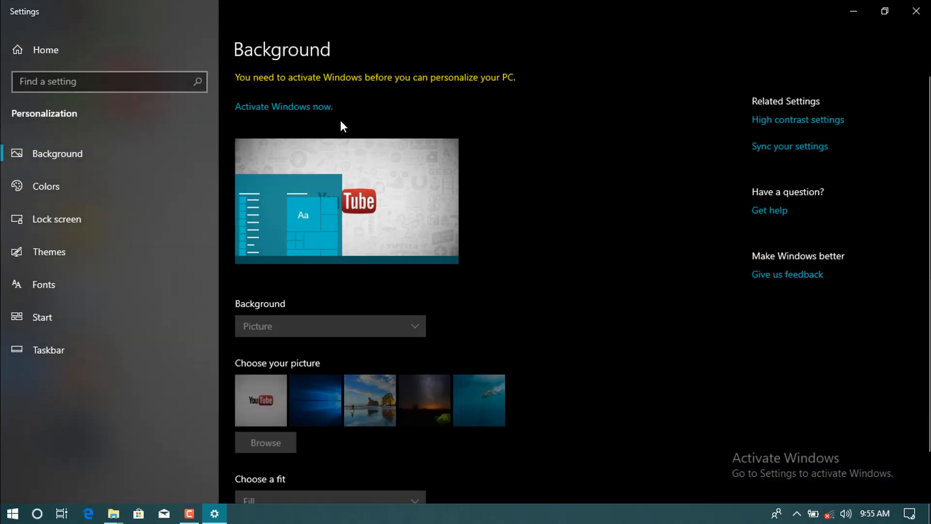
pyautogui.moveTo(751, 483)
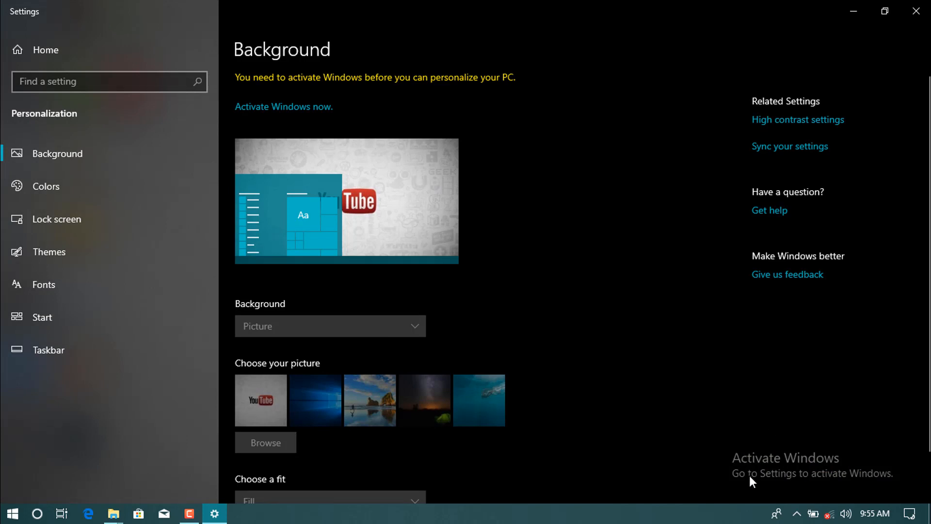
pyautogui.moveTo(812, 446)
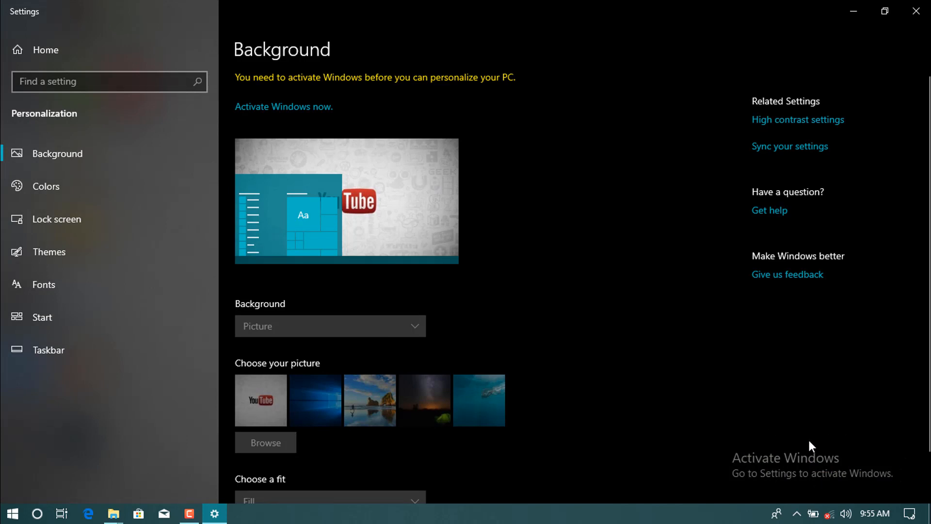
pyautogui.moveTo(272, 73)
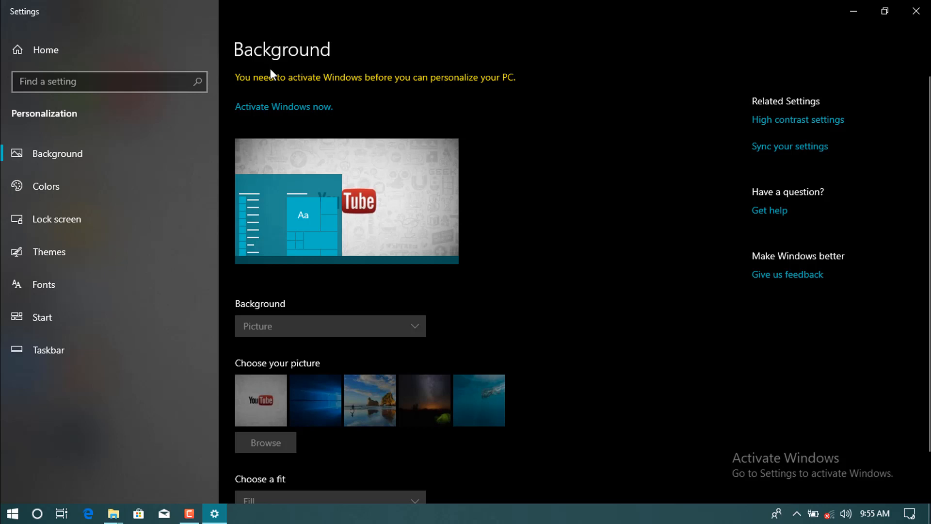
pyautogui.moveTo(352, 86)
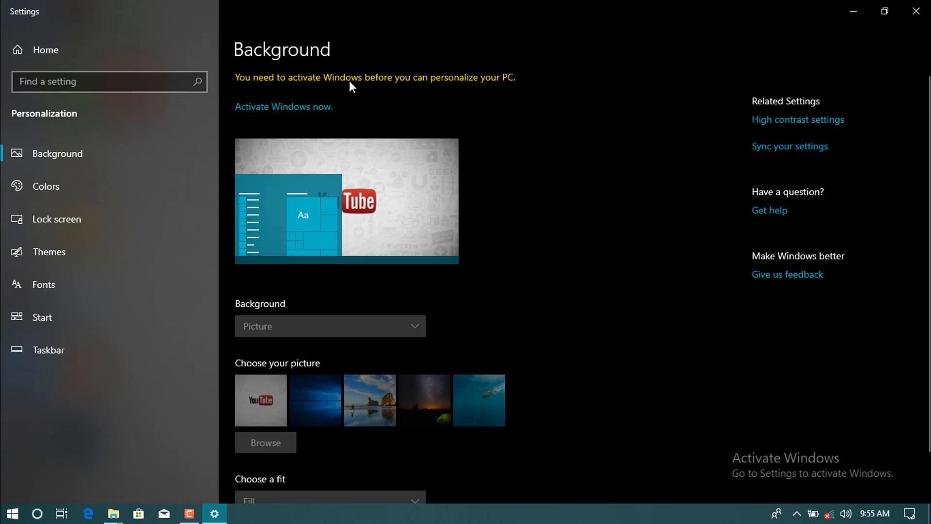
pyautogui.moveTo(471, 88)
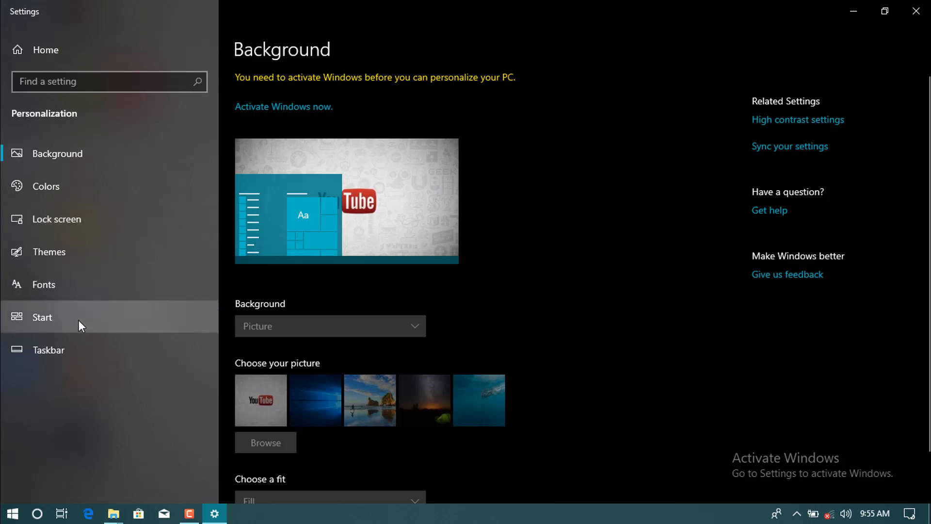
pyautogui.click(41, 317)
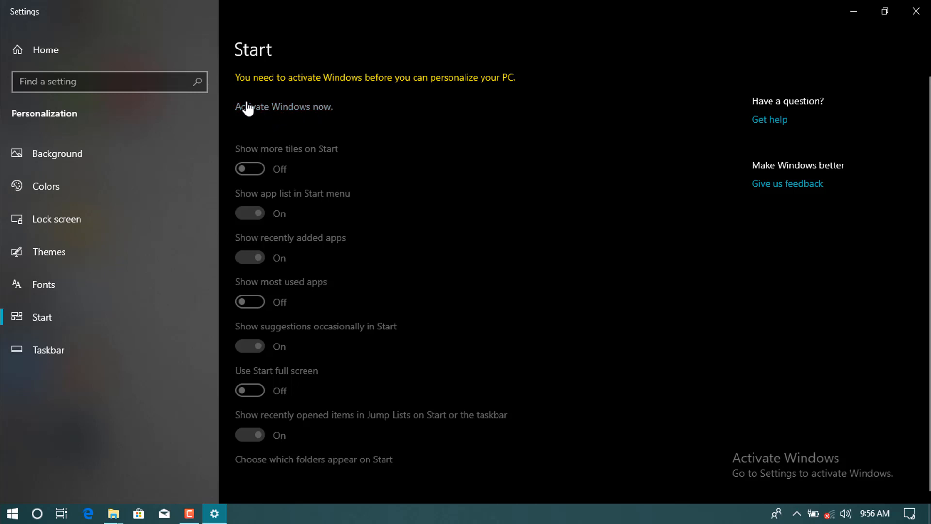
pyautogui.moveTo(295, 114)
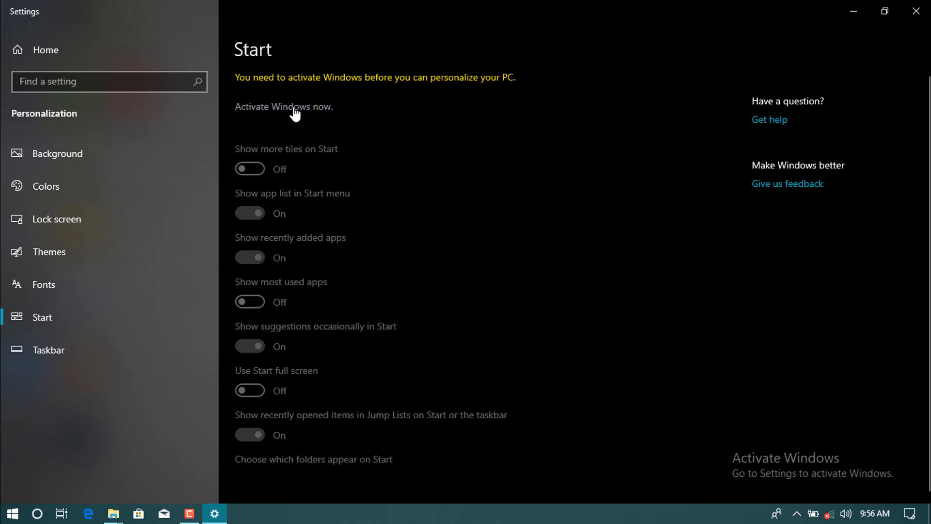
pyautogui.moveTo(649, 41)
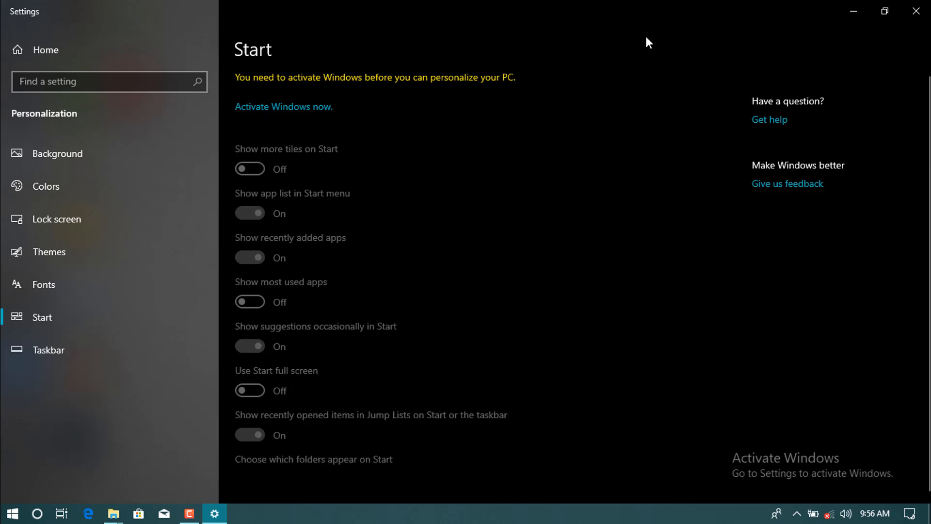
pyautogui.moveTo(920, 10)
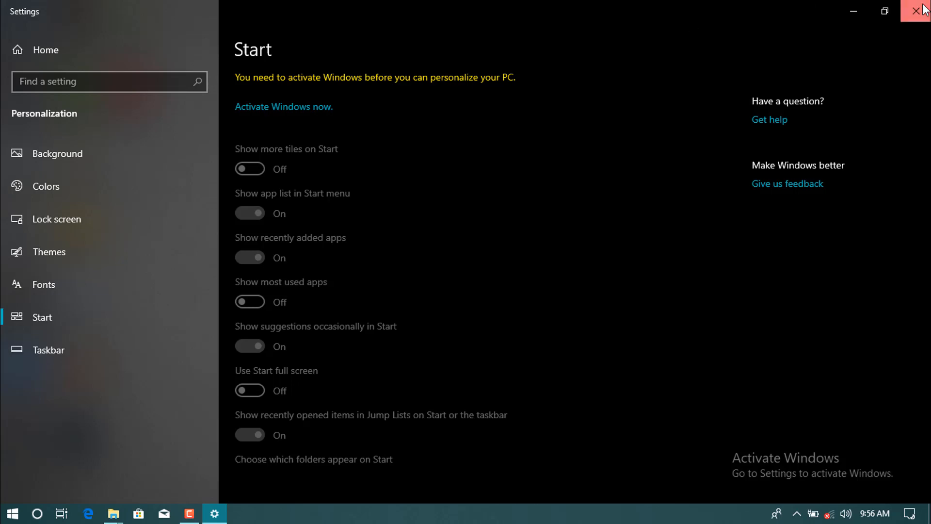
pyautogui.click(922, 10)
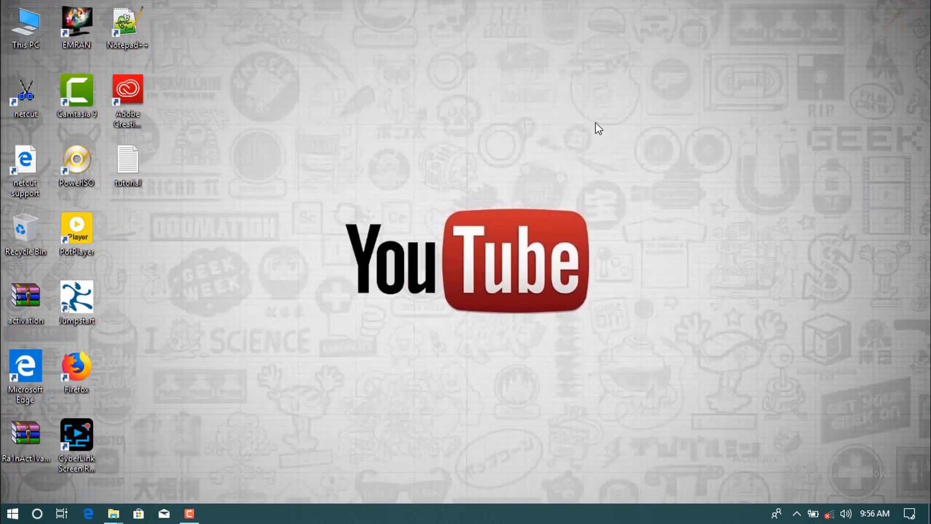
pyautogui.moveTo(25, 374)
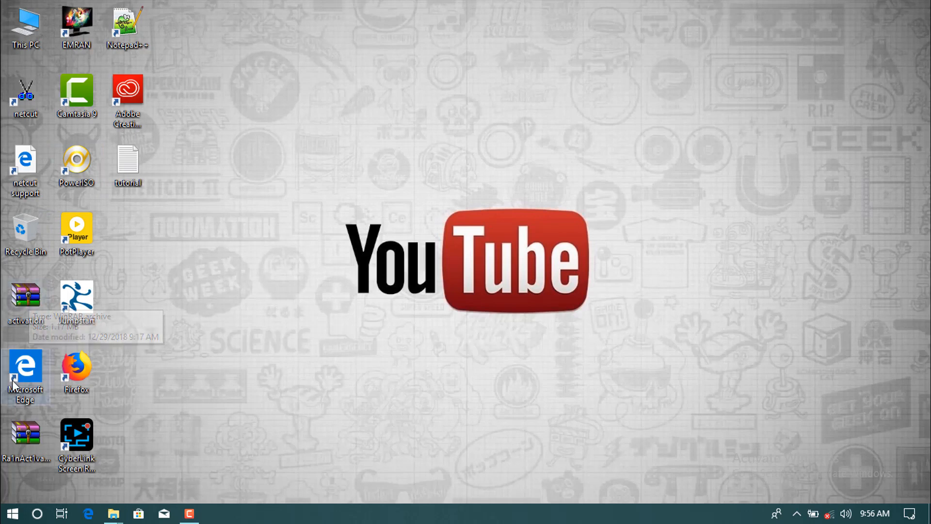
pyautogui.moveTo(25, 302)
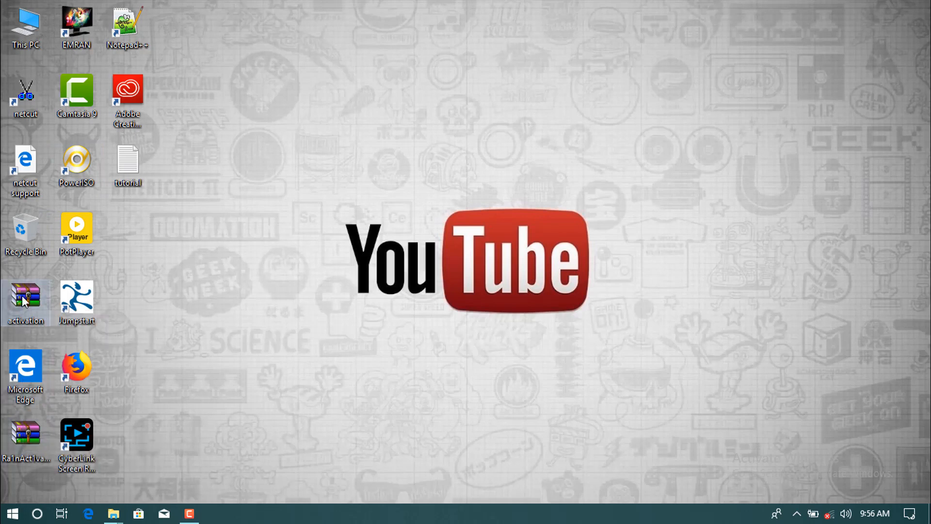
pyautogui.moveTo(226, 337)
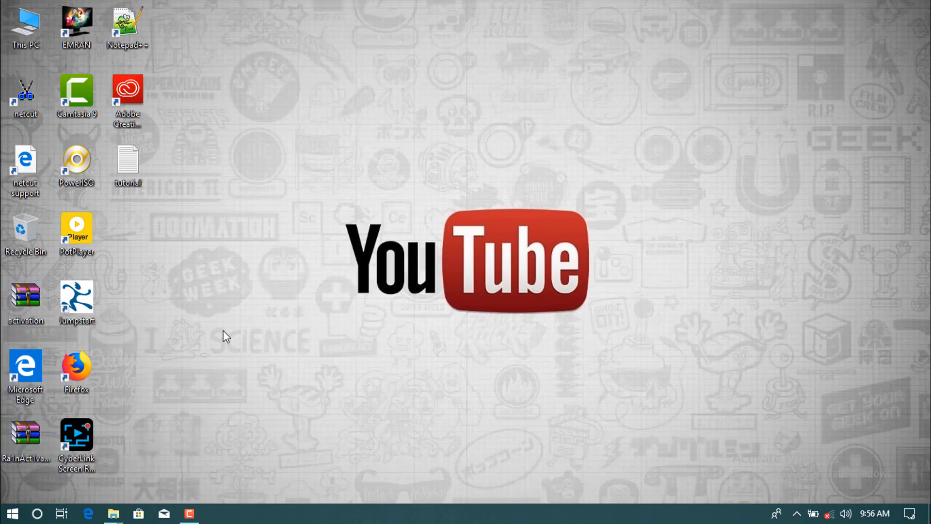
pyautogui.moveTo(49, 420)
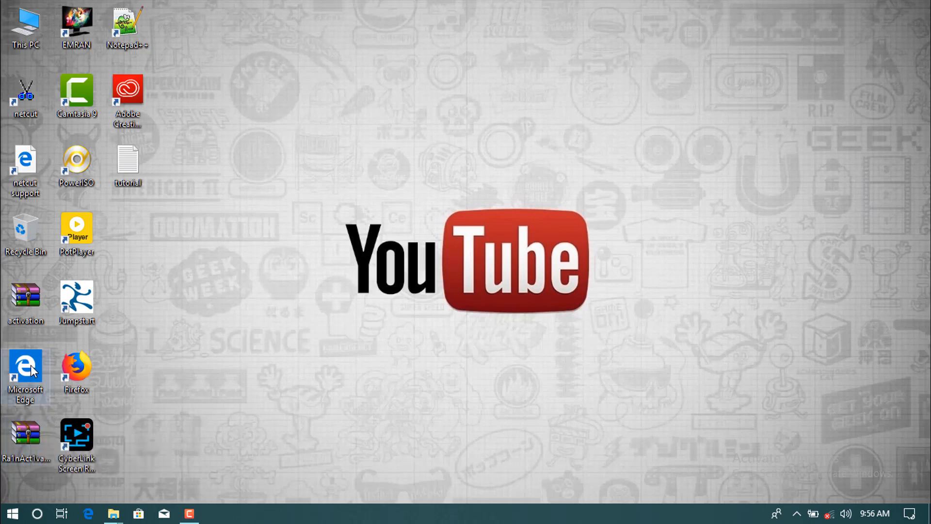
pyautogui.moveTo(25, 440)
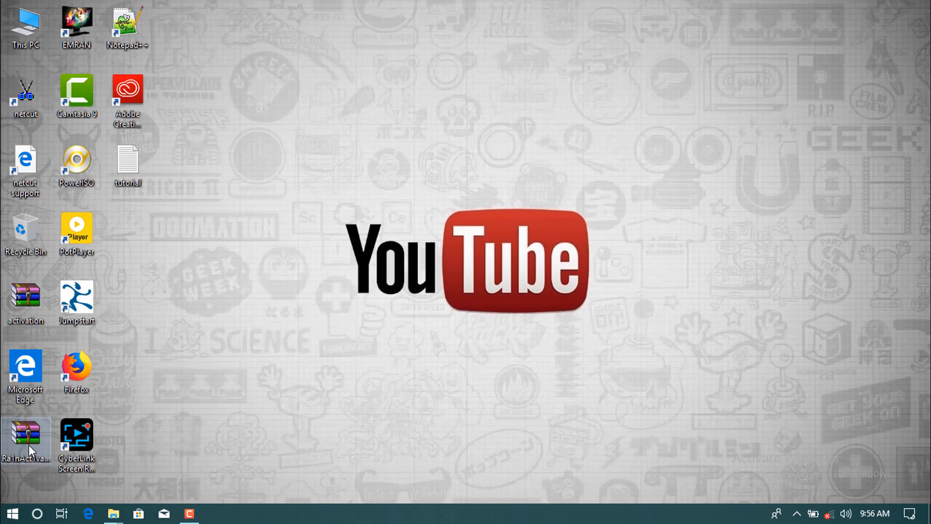
pyautogui.click(11, 513)
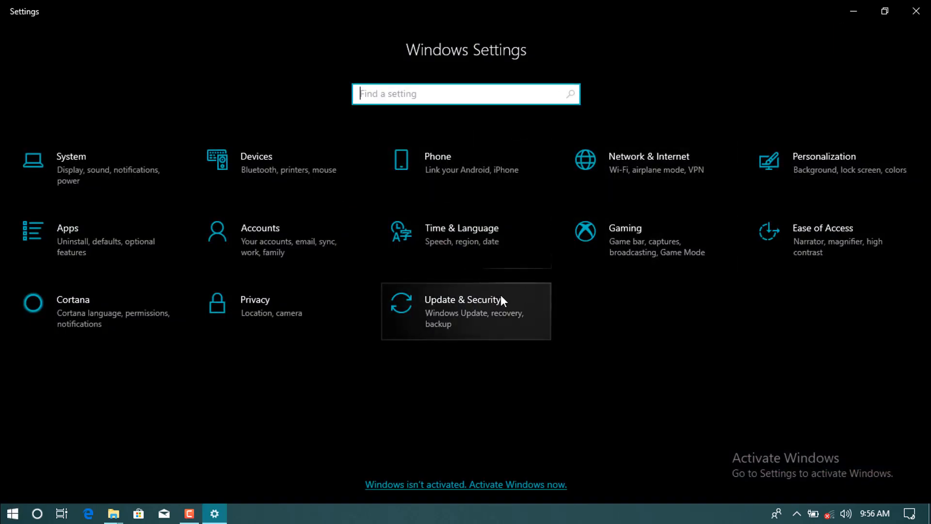
pyautogui.moveTo(489, 314)
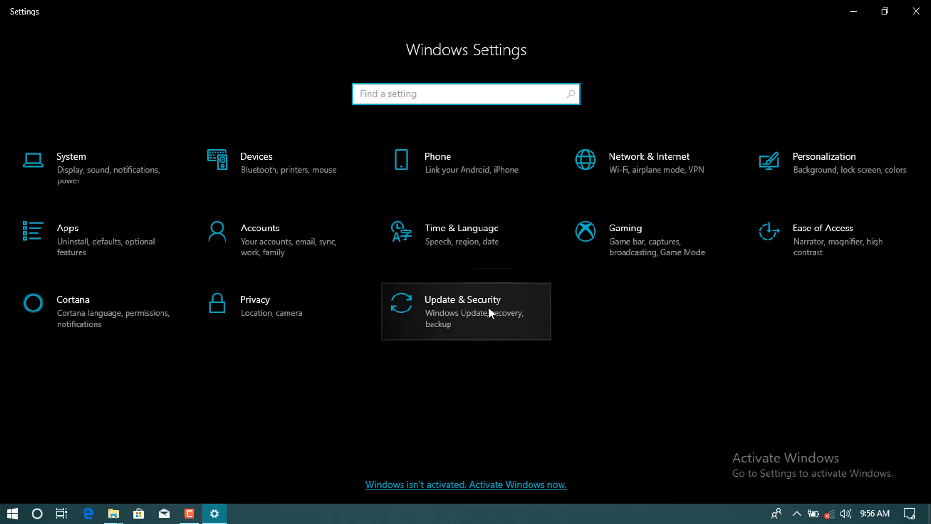
# - Go through Update & Security and Windows Security to the Virus & threat protection window
pyautogui.click(465, 311)
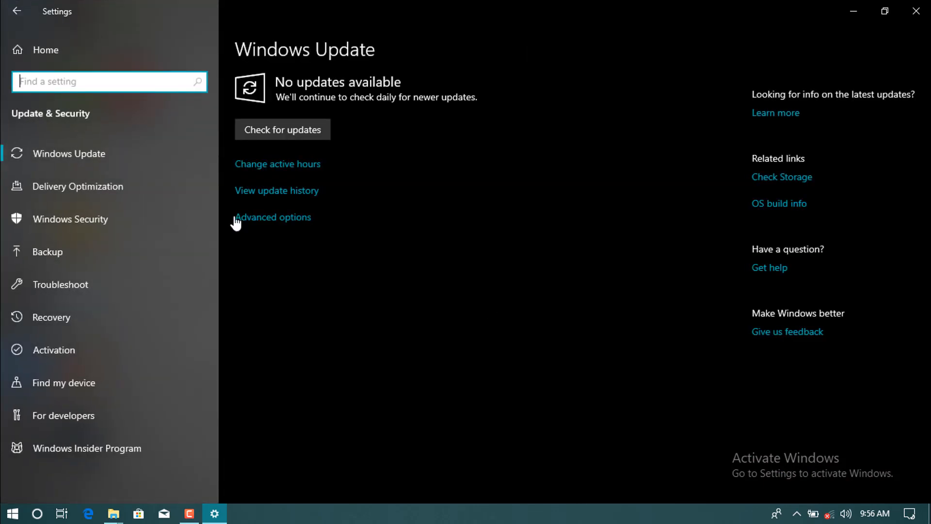
pyautogui.moveTo(86, 225)
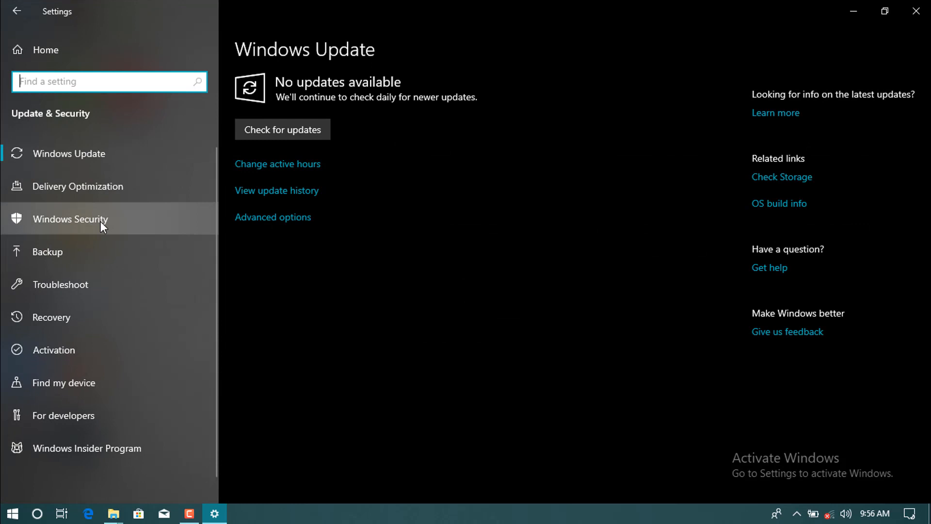
pyautogui.click(70, 219)
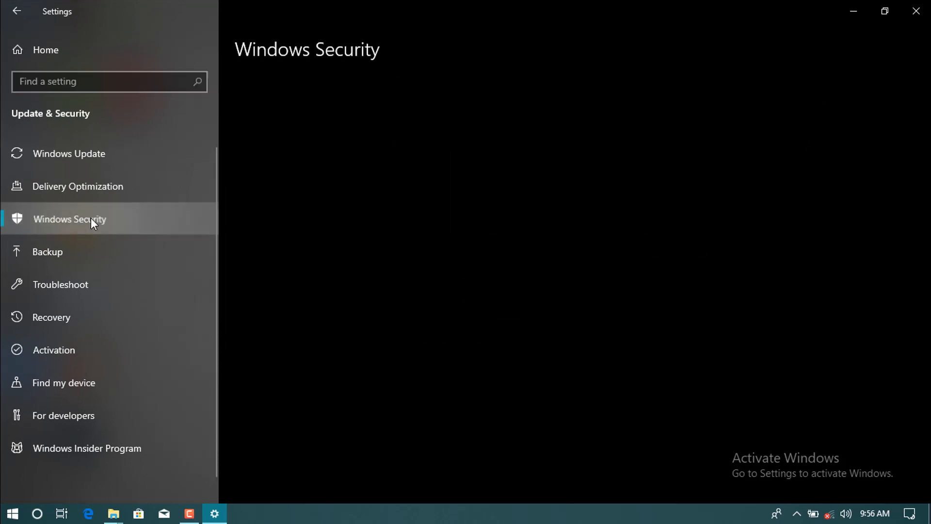
pyautogui.click(69, 219)
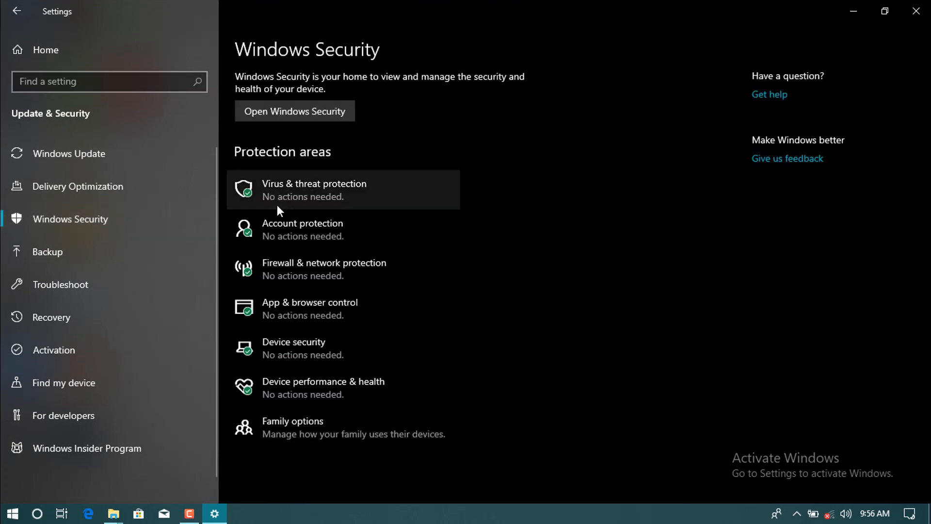
pyautogui.moveTo(335, 192)
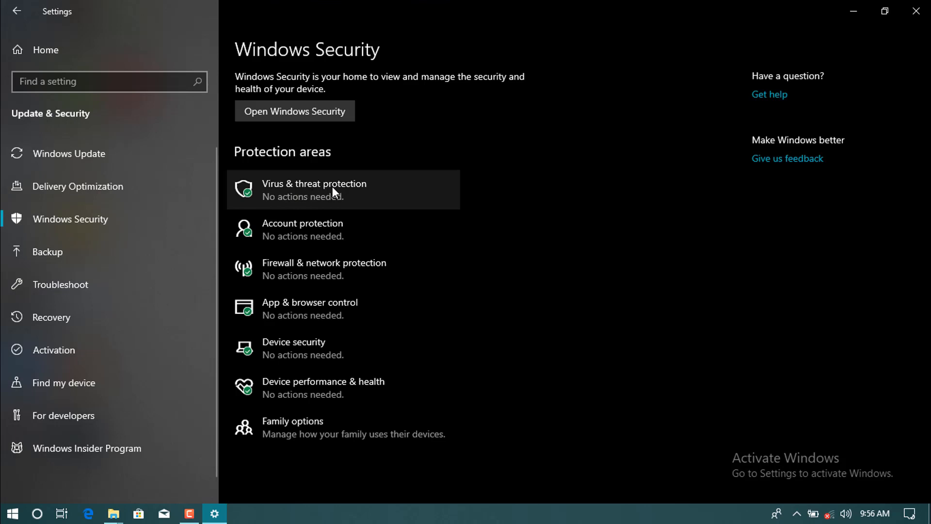
pyautogui.click(295, 110)
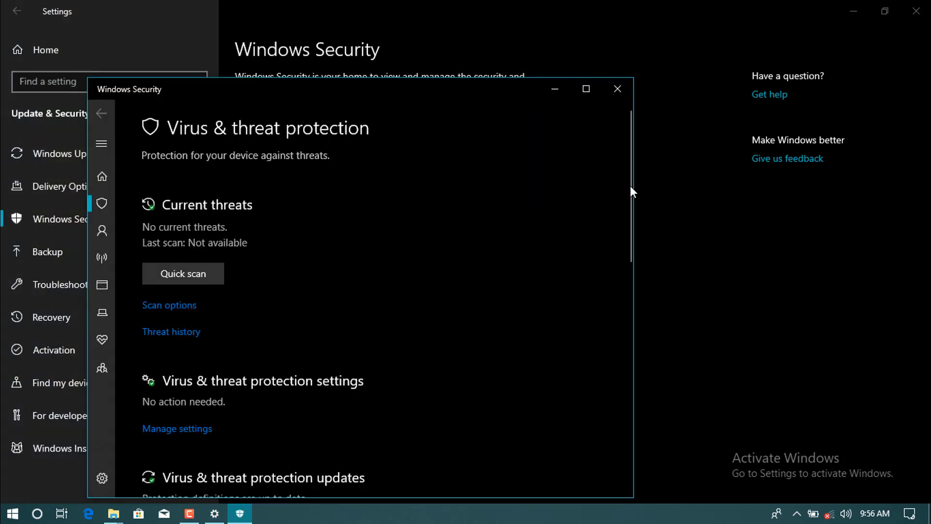
# - In Virus & threat protection settings, turn off Real-time protection, Cloud-delivered protection and Automatic sample submission
pyautogui.scroll(-3)
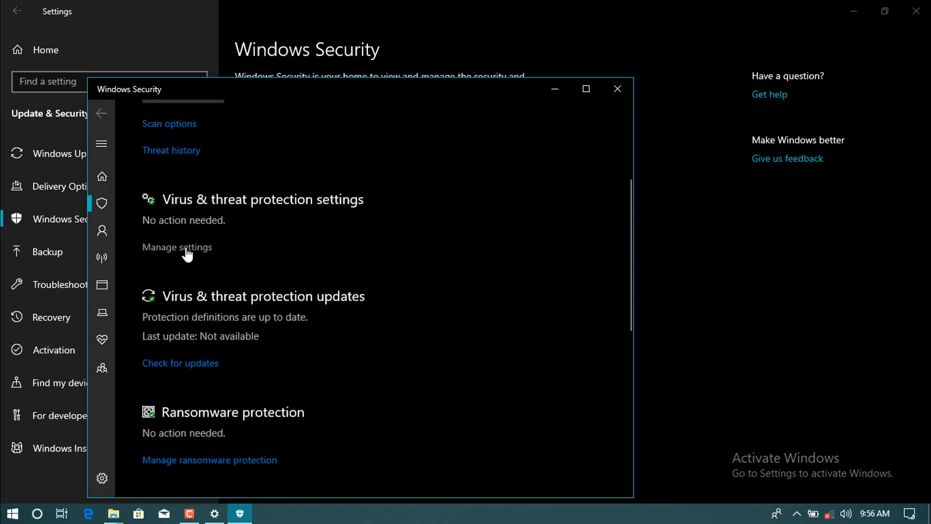
pyautogui.click(176, 247)
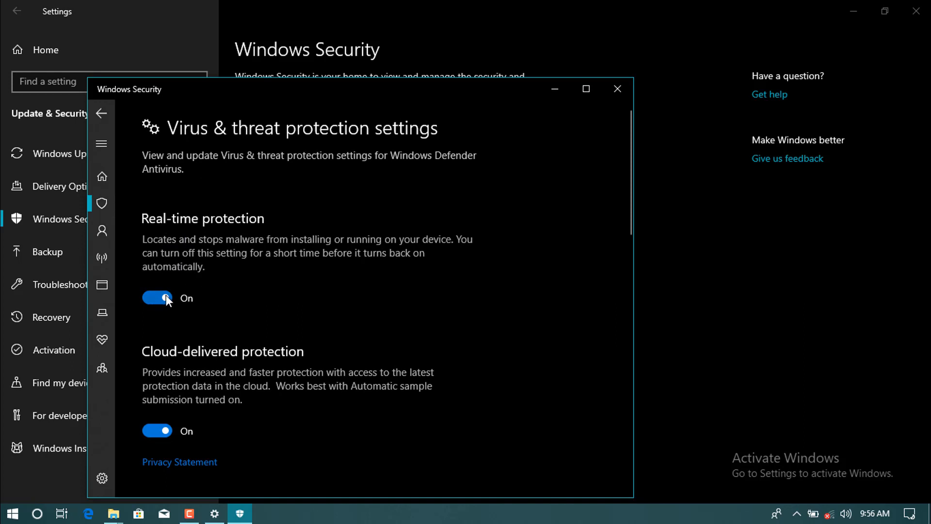
pyautogui.click(157, 298)
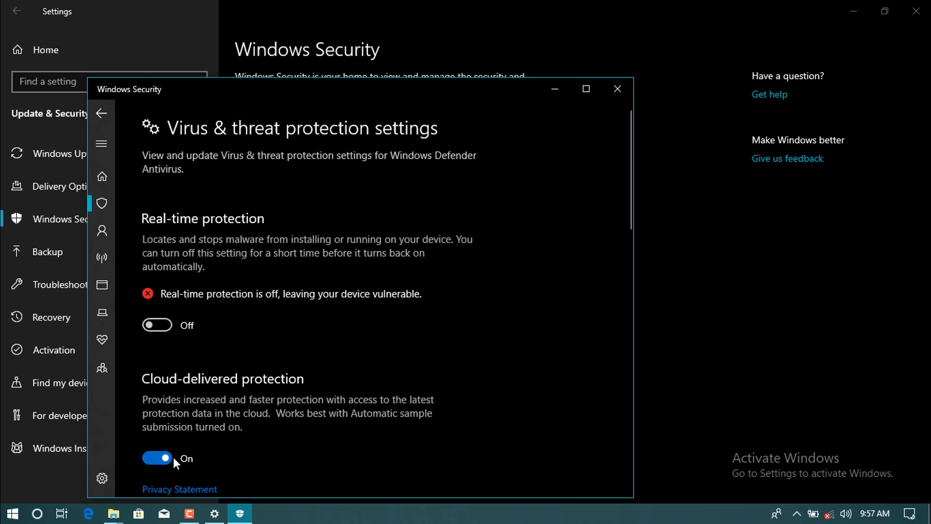
pyautogui.click(158, 458)
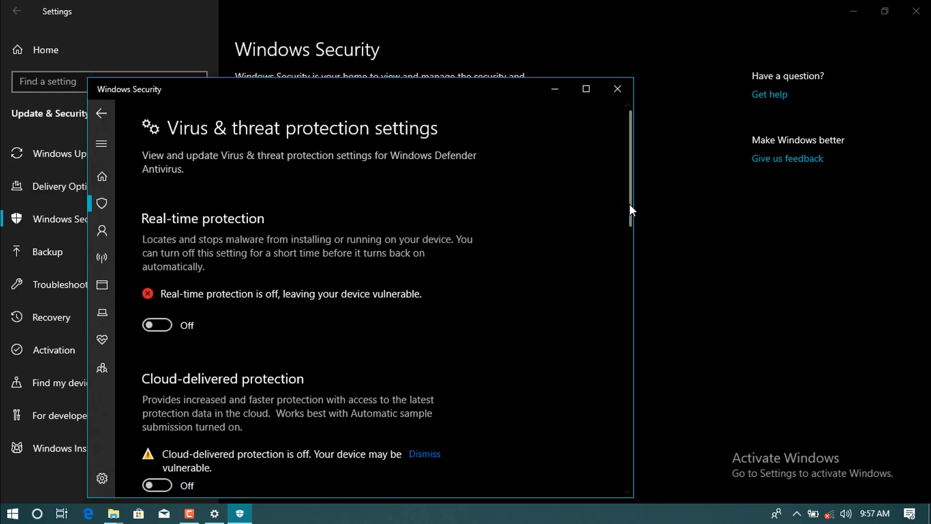
pyautogui.scroll(-3)
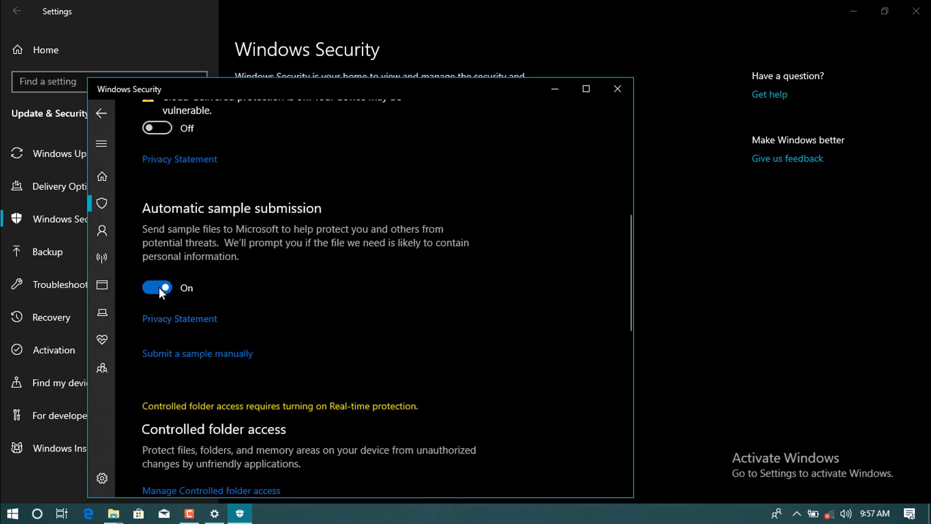
pyautogui.click(157, 288)
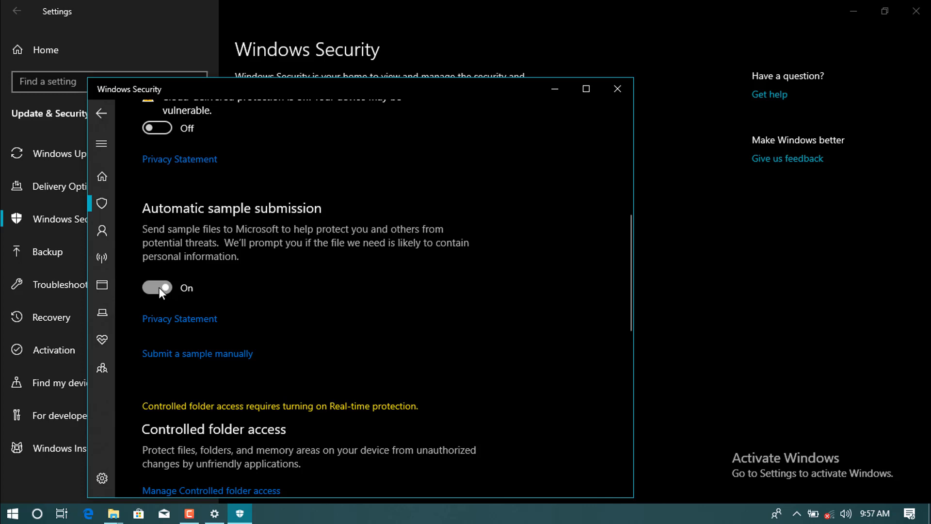
pyautogui.click(158, 287)
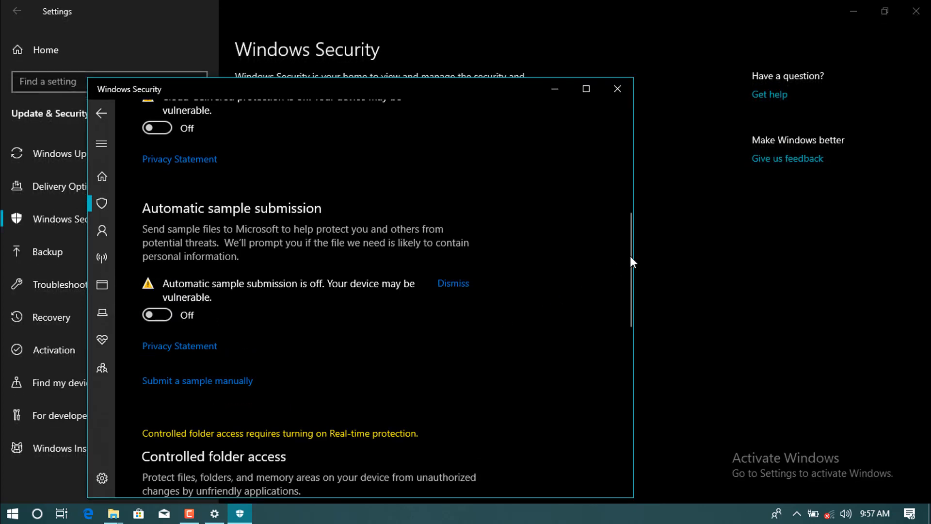
pyautogui.scroll(-3)
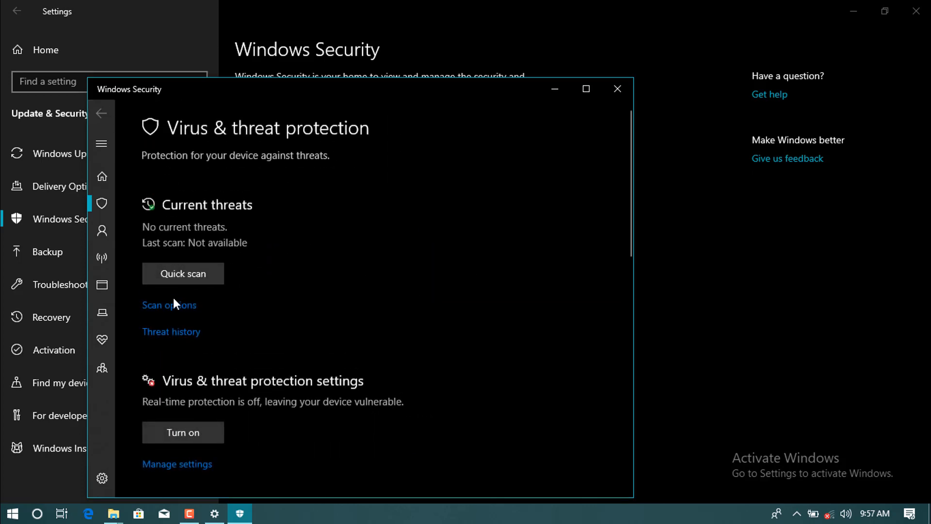
# - Review Scan options with Custom scan selected, then return to the Virus & threat protection overview
pyautogui.click(168, 305)
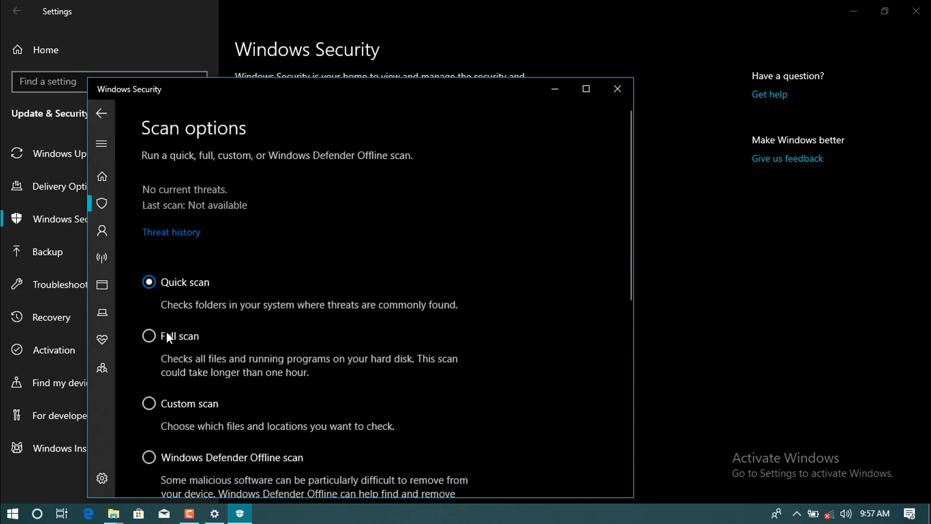
pyautogui.click(149, 404)
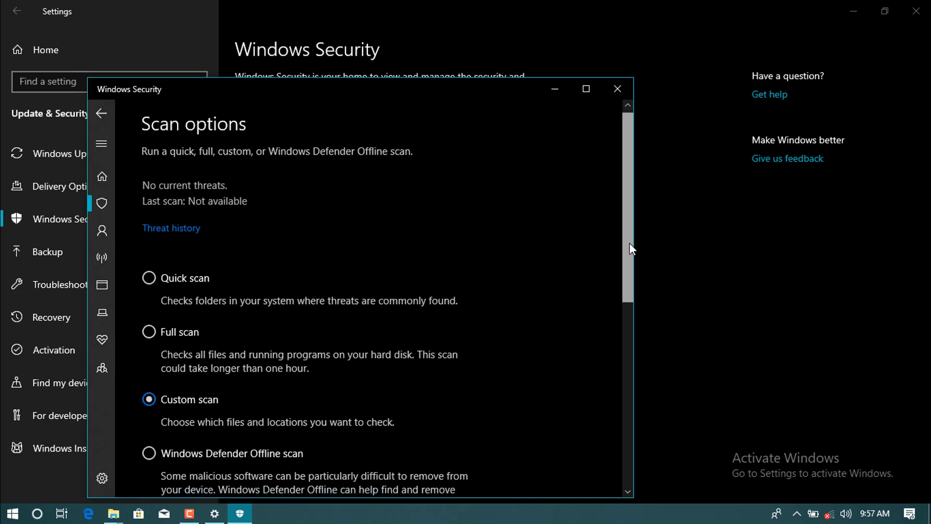
pyautogui.scroll(-3)
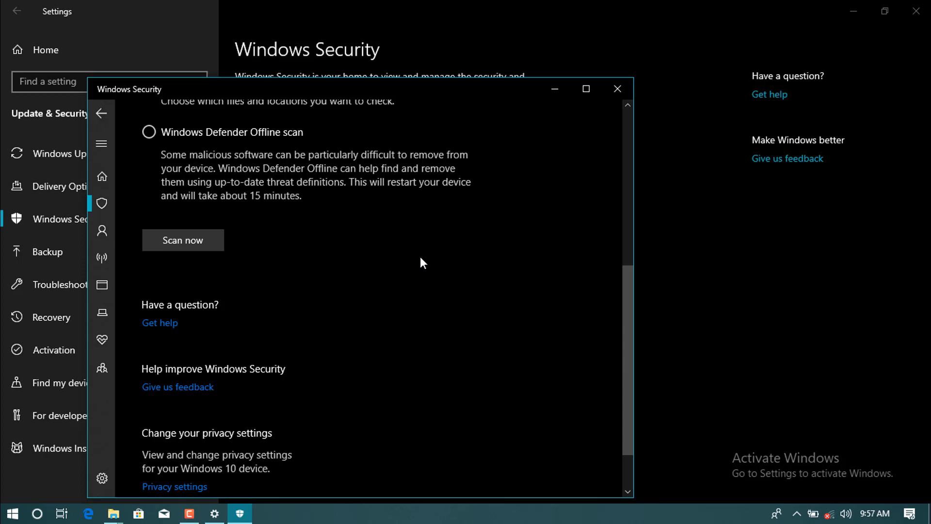
pyautogui.click(102, 112)
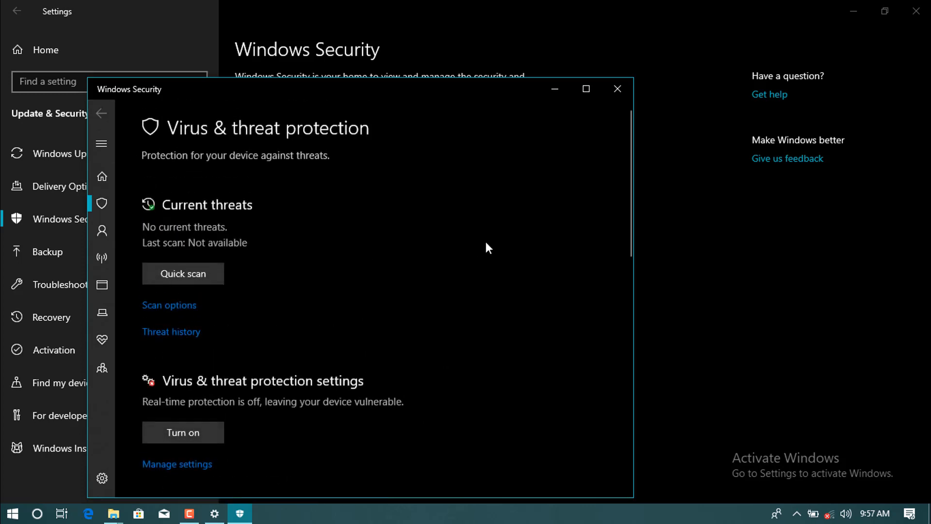
# - Check controlled folder access is off under ransomware protection, then close Windows Security
pyautogui.scroll(-3)
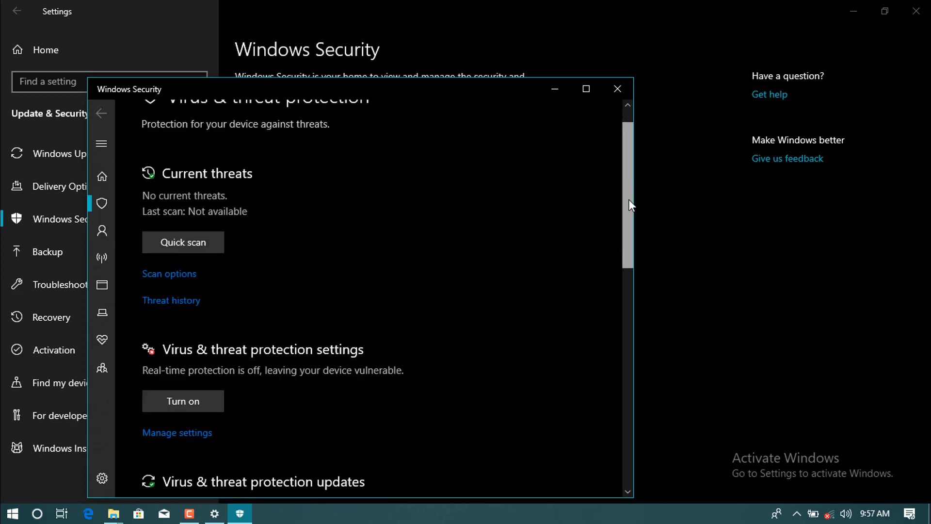
pyautogui.scroll(-3)
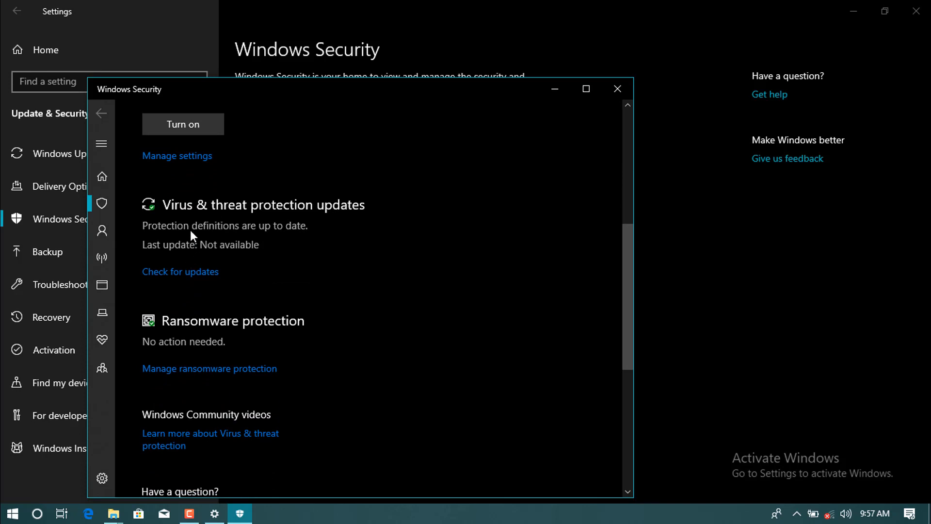
pyautogui.moveTo(681, 290)
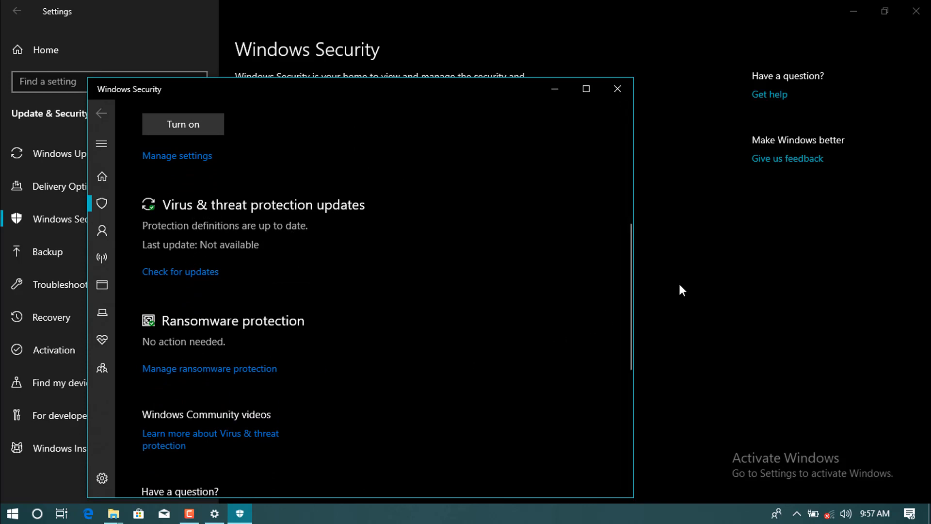
pyautogui.click(209, 368)
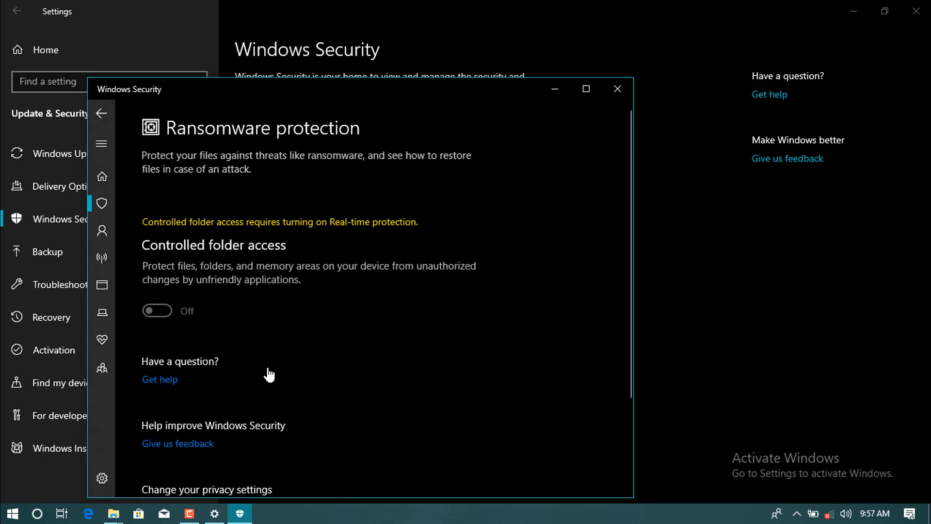
pyautogui.click(616, 90)
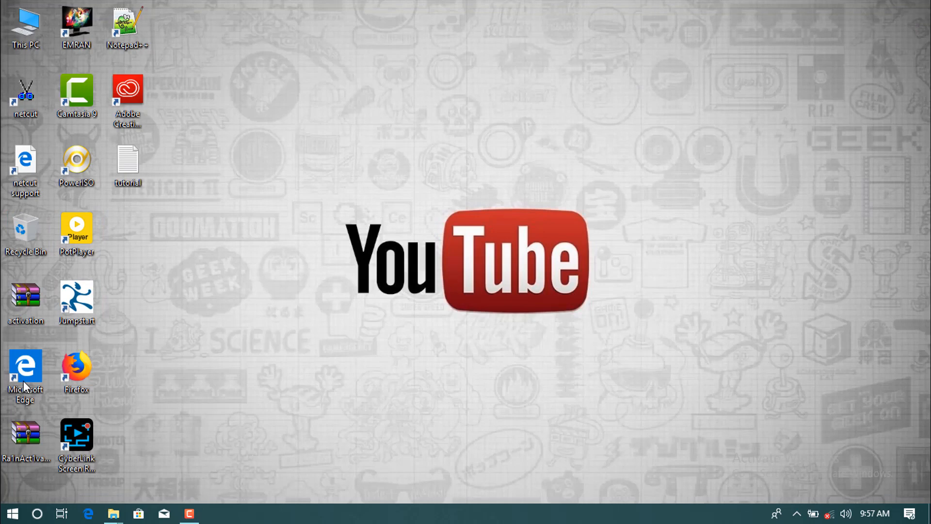
pyautogui.moveTo(27, 434)
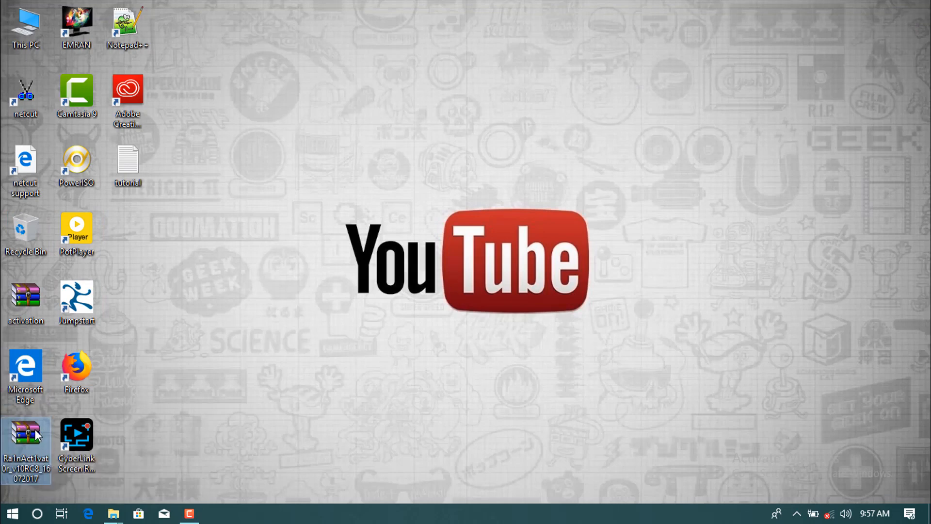
# - Extract the Ra1nAct1vat0r_v10RC8_16072017 archive from the desktop into Downloads via Extract files
pyautogui.rightClick(26, 446)
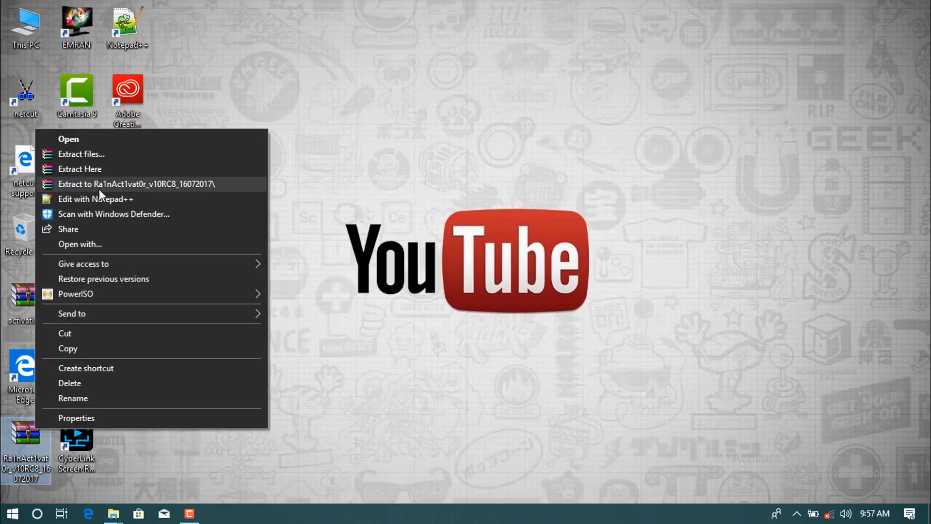
pyautogui.click(80, 153)
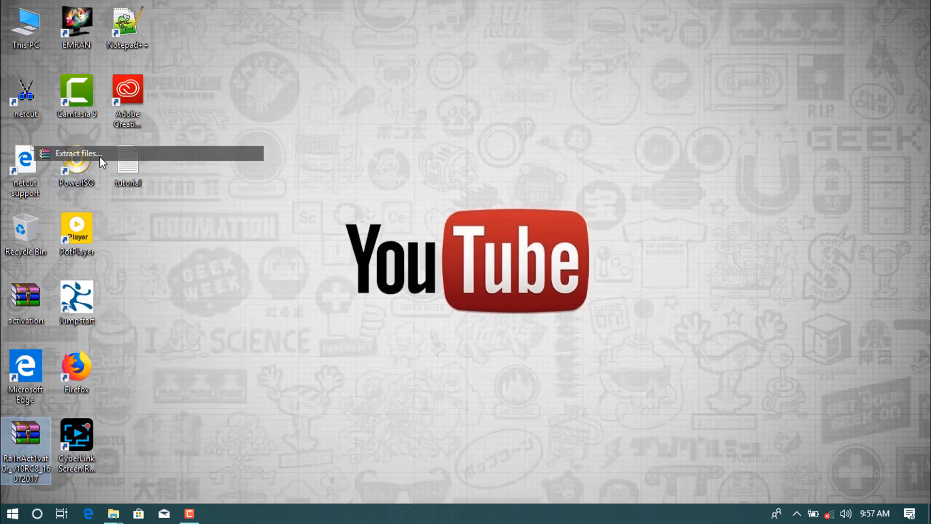
pyautogui.click(78, 154)
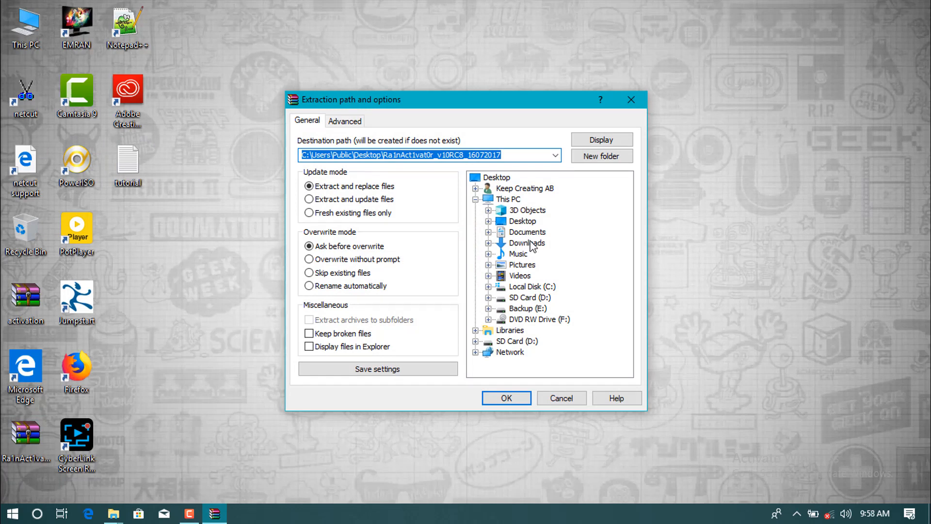
pyautogui.click(527, 242)
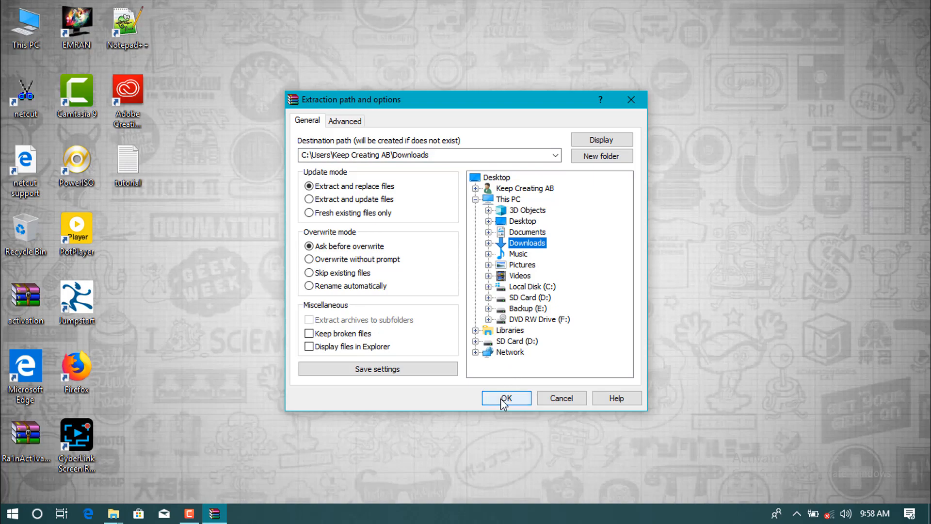
pyautogui.click(506, 397)
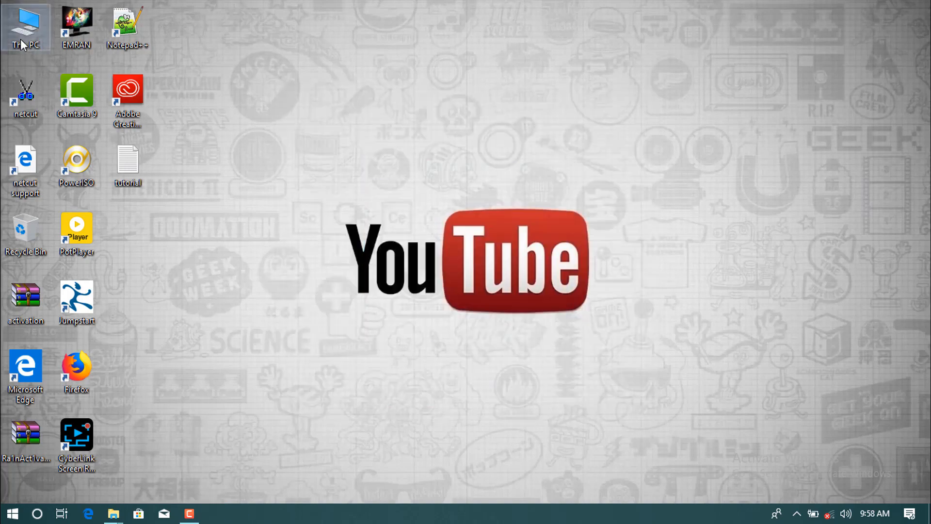
# - Browse into the extracted Ra1nAct1vat0r folder and run SetupComplete as administrator
pyautogui.doubleClick(26, 25)
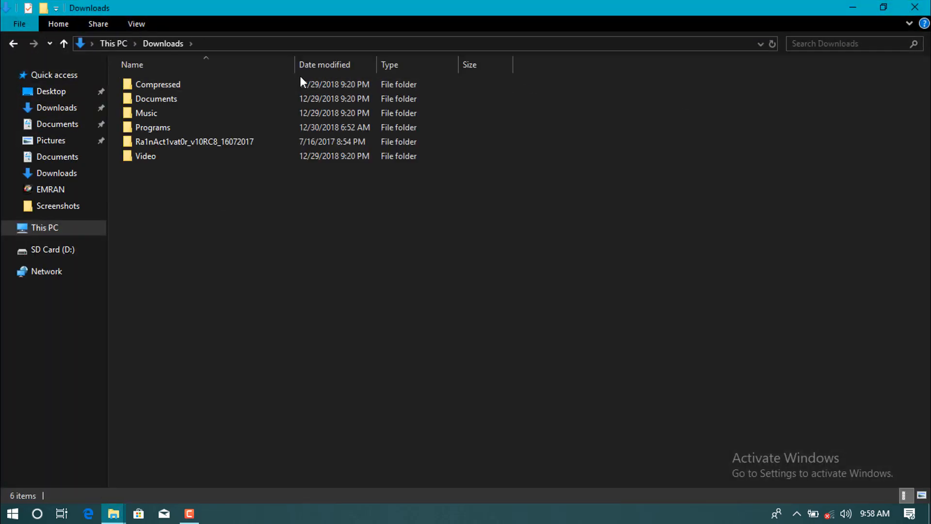
pyautogui.moveTo(193, 142)
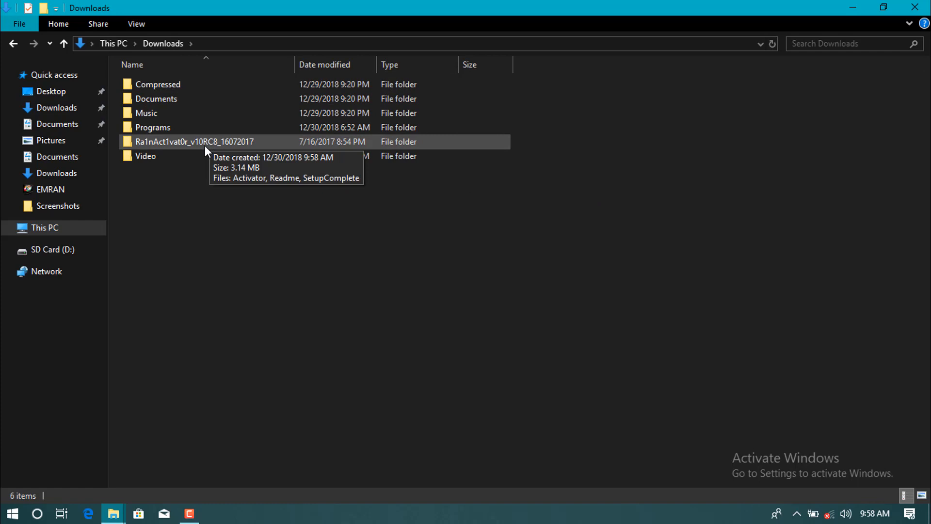
pyautogui.doubleClick(195, 142)
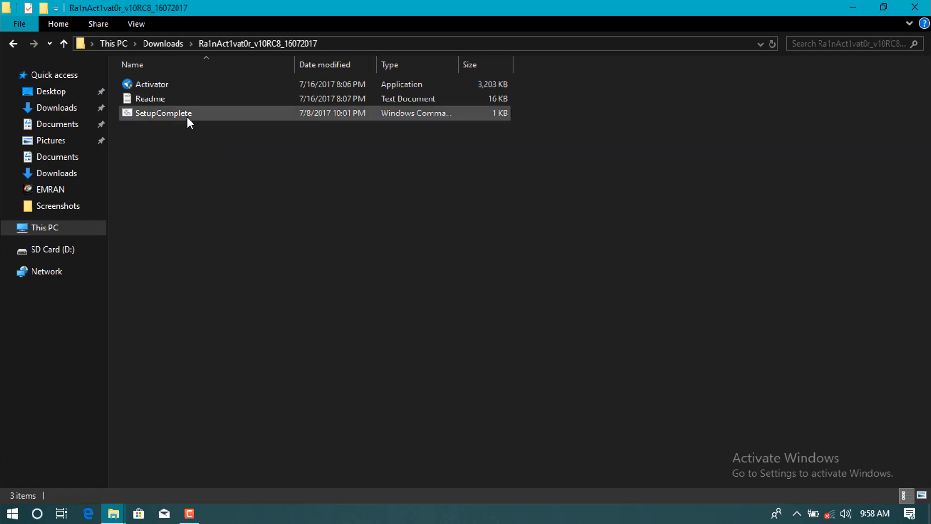
pyautogui.click(163, 113)
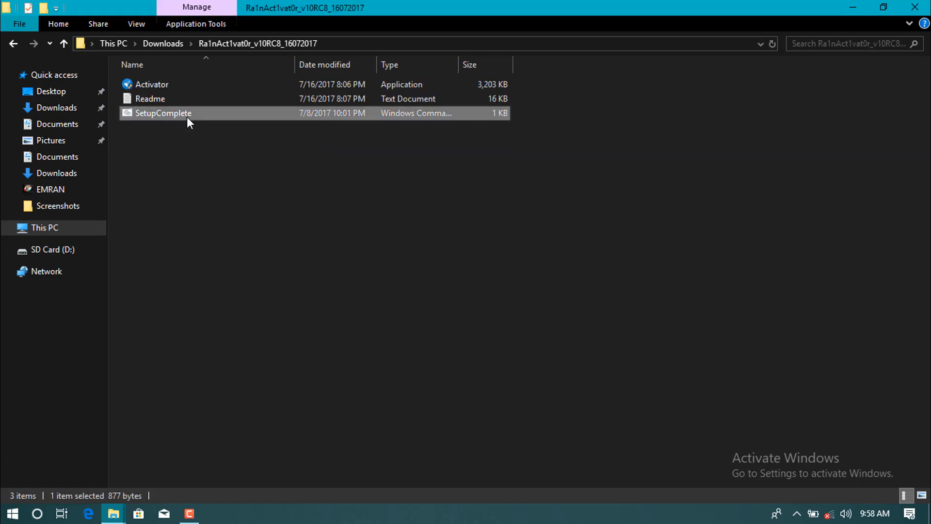
pyautogui.rightClick(163, 113)
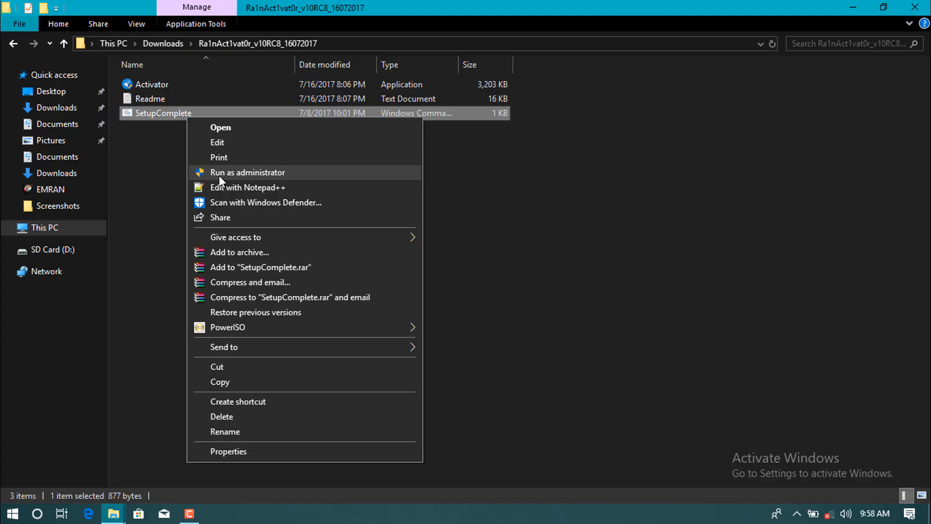
pyautogui.click(248, 173)
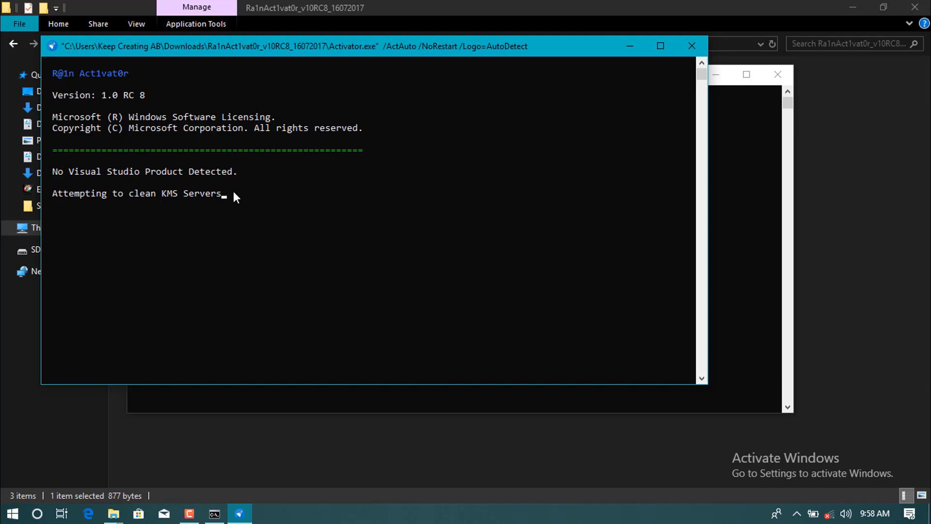
pyautogui.moveTo(170, 196)
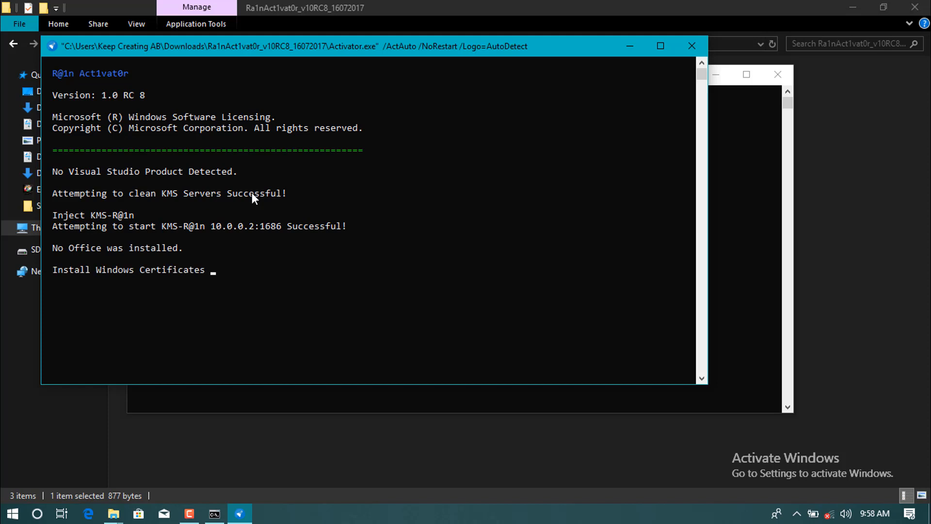
pyautogui.moveTo(490, 141)
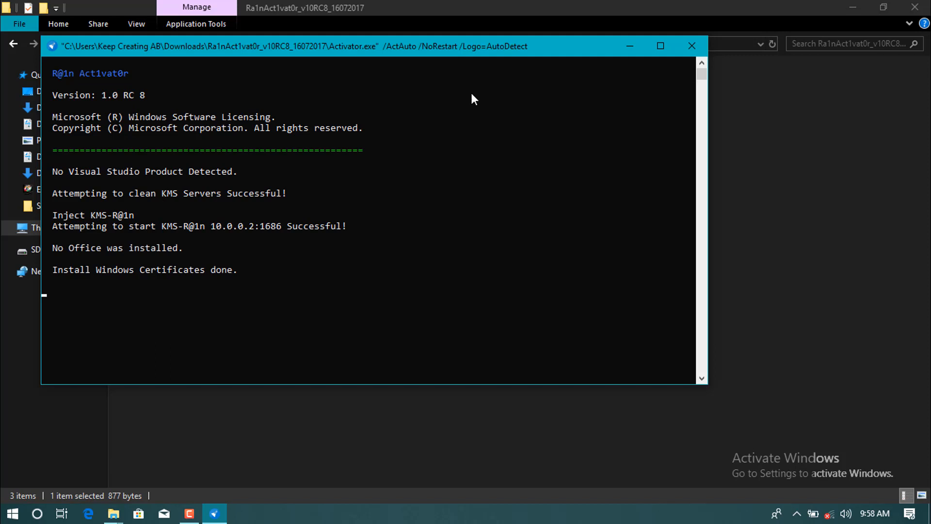
pyautogui.moveTo(389, 53)
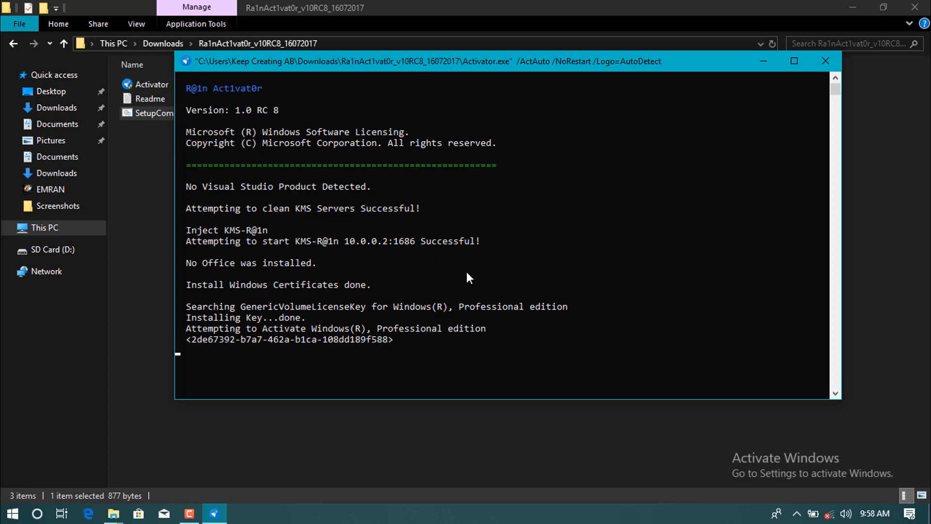
pyautogui.moveTo(291, 327)
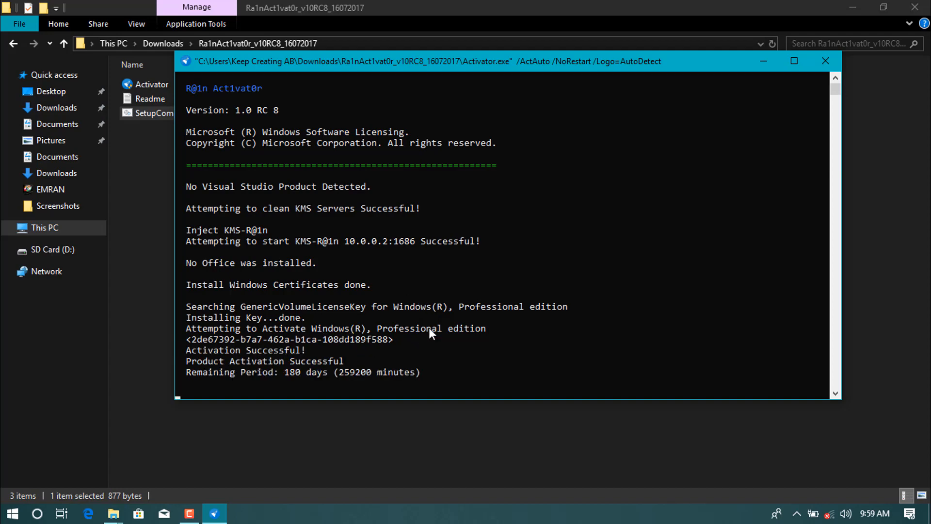
pyautogui.moveTo(831, 440)
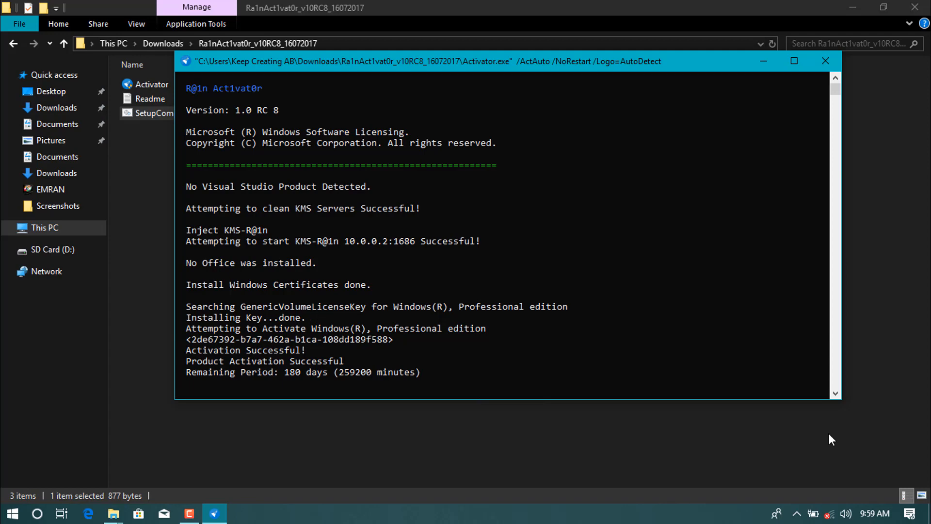
pyautogui.moveTo(849, 456)
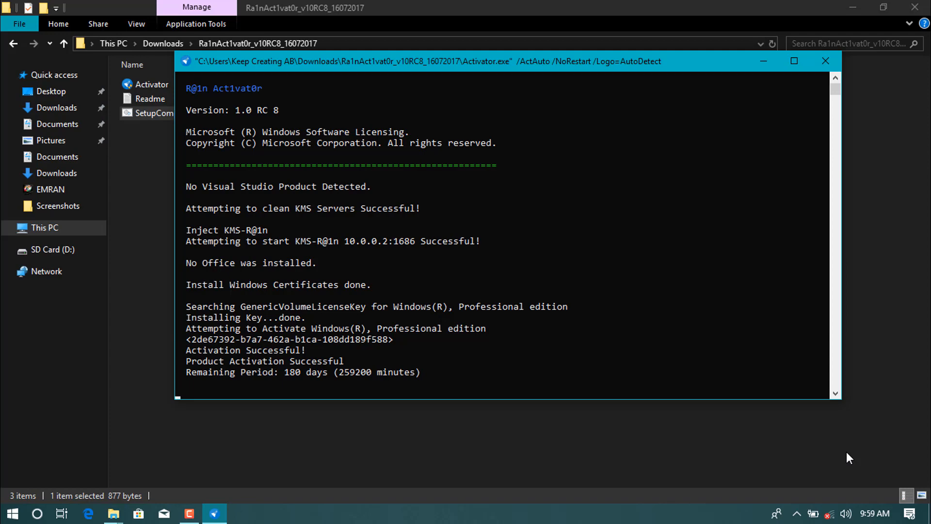
pyautogui.moveTo(812, 446)
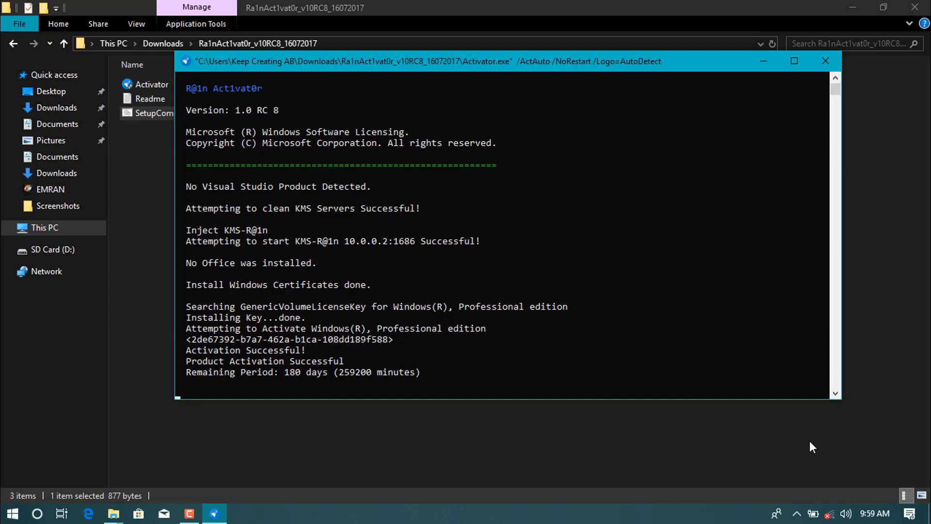
# - Close the activator console after it reports Windows 10 Pro activation successful for 180 days
pyautogui.click(825, 60)
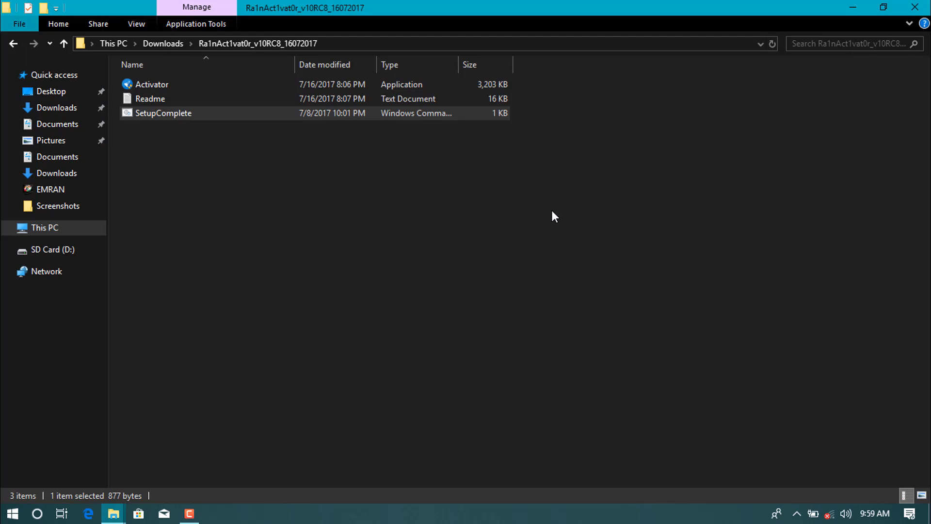
pyautogui.moveTo(917, 7)
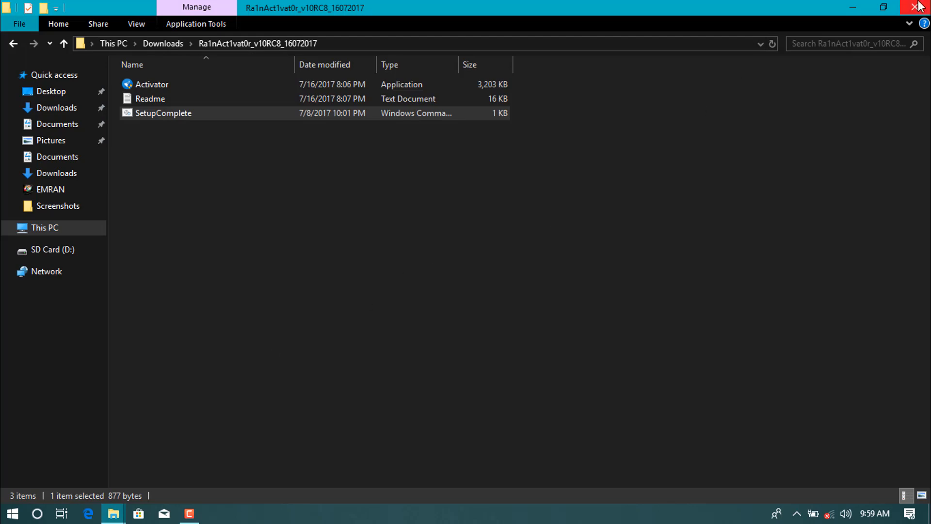
# - Close the activator folder, check the Background page now has no activation warning, and close it
pyautogui.click(919, 7)
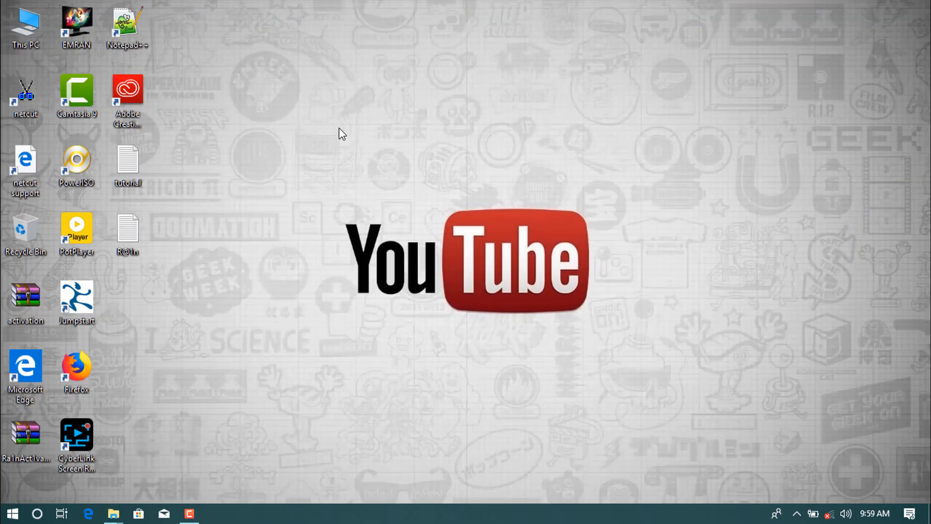
pyautogui.moveTo(381, 249)
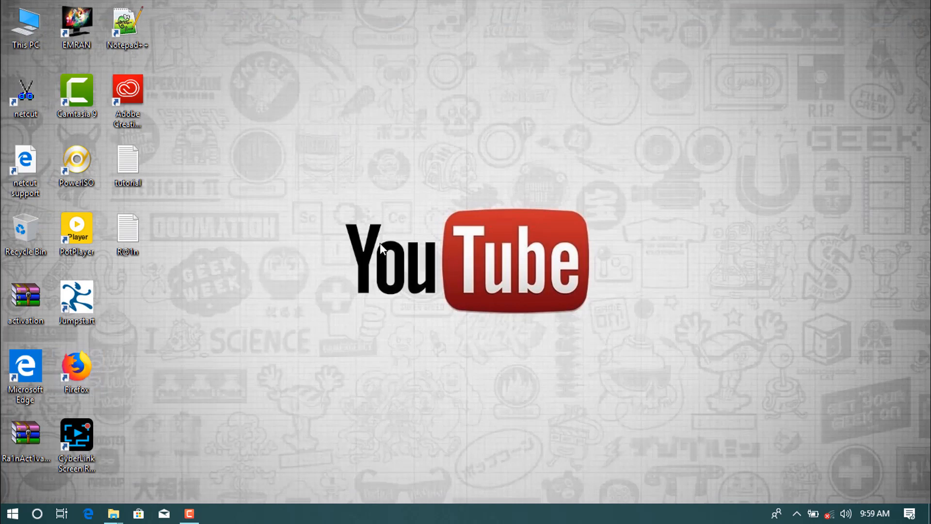
pyautogui.rightClick(381, 249)
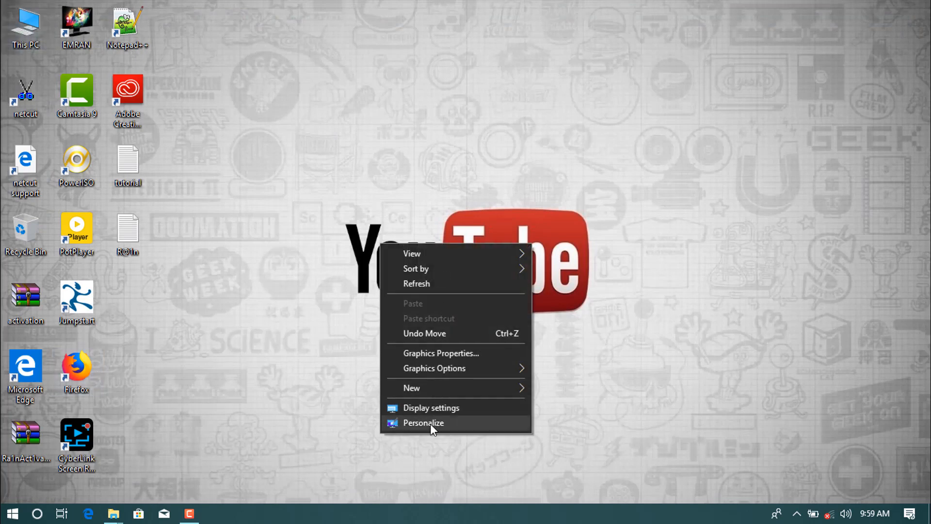
pyautogui.click(431, 407)
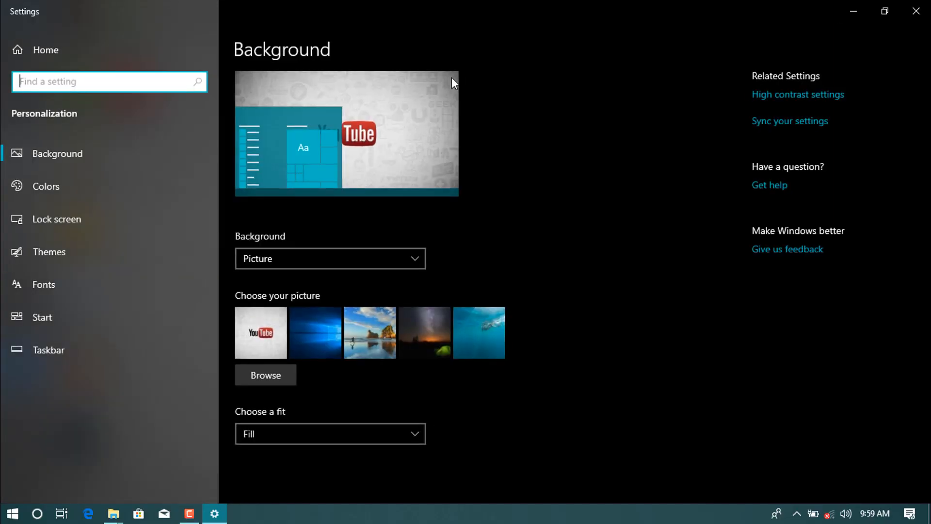
pyautogui.moveTo(396, 109)
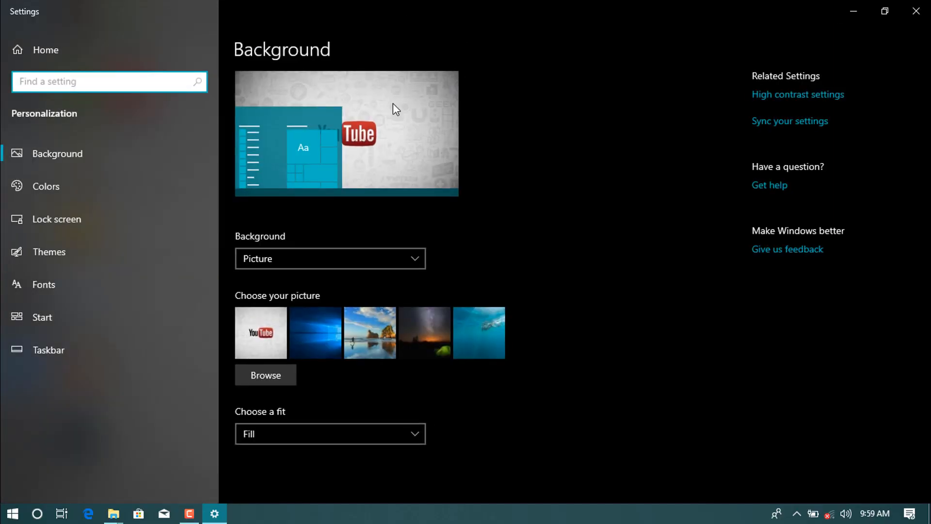
pyautogui.moveTo(918, 10)
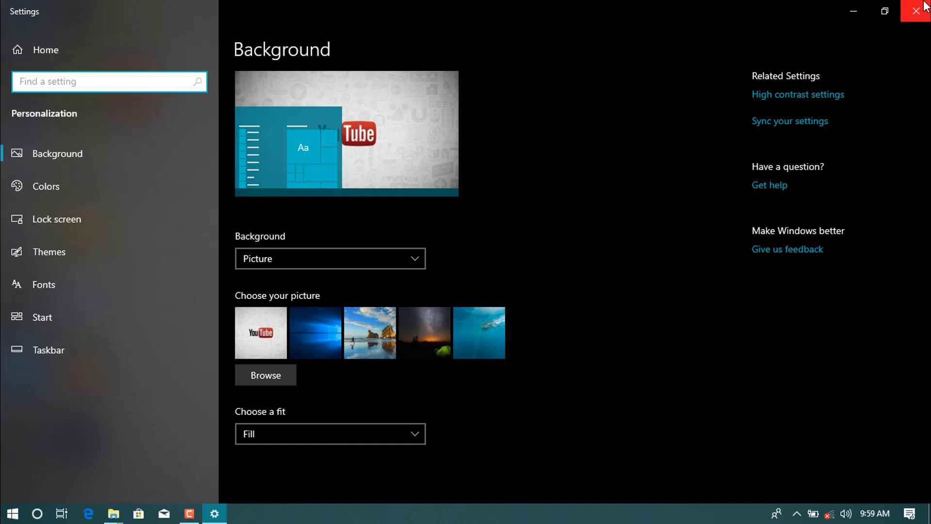
pyautogui.click(920, 10)
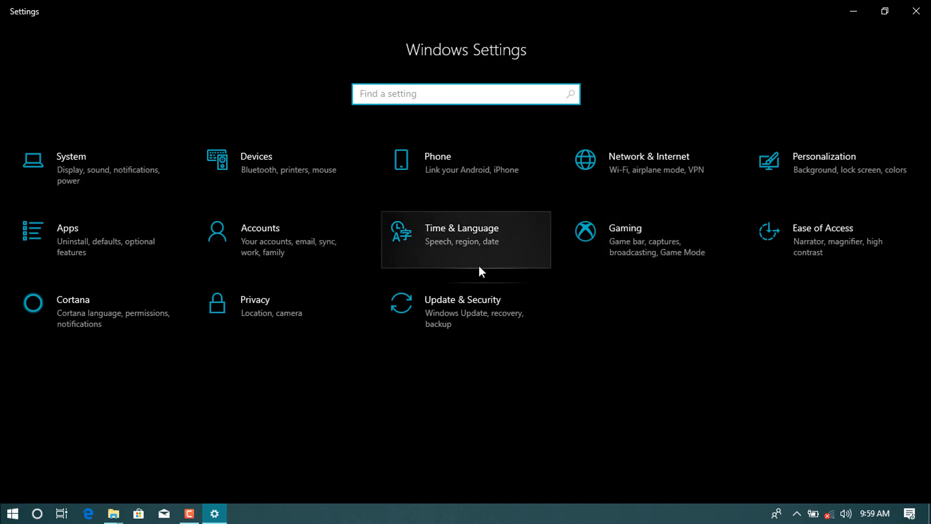
pyautogui.moveTo(442, 323)
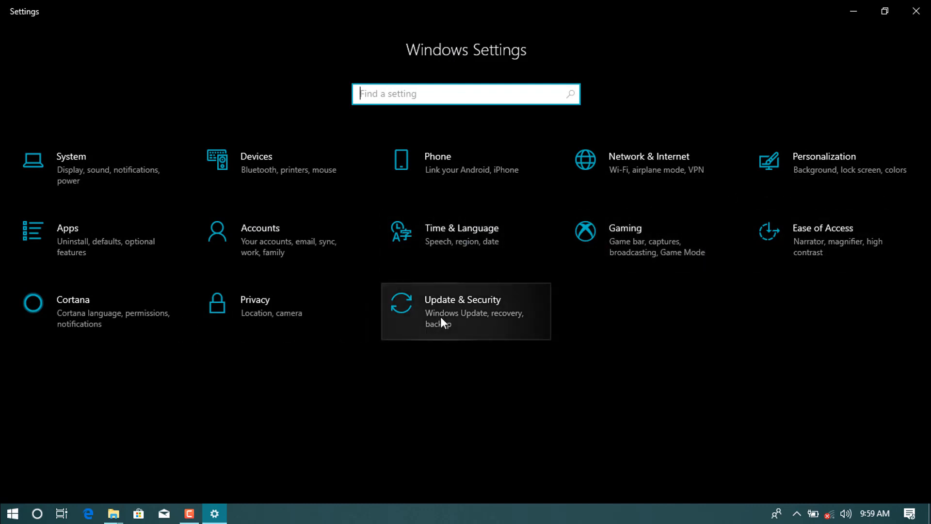
# - Confirm the Activation page shows Windows 10 Pro activated via the organization's service, then close Settings
pyautogui.click(461, 311)
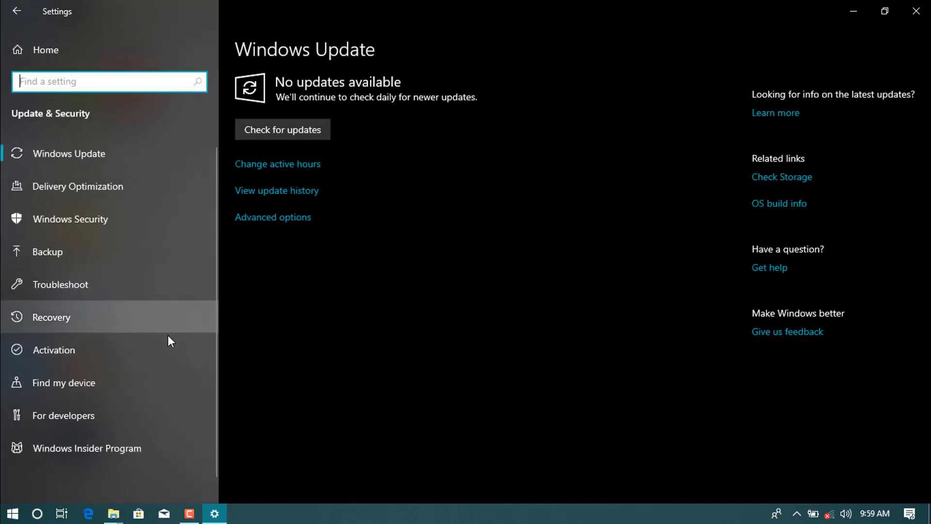
pyautogui.click(54, 350)
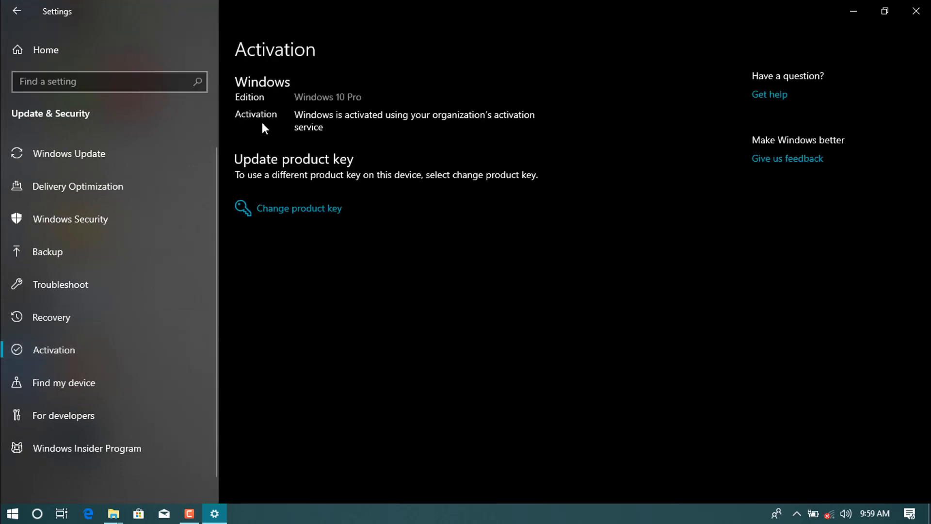
pyautogui.moveTo(409, 118)
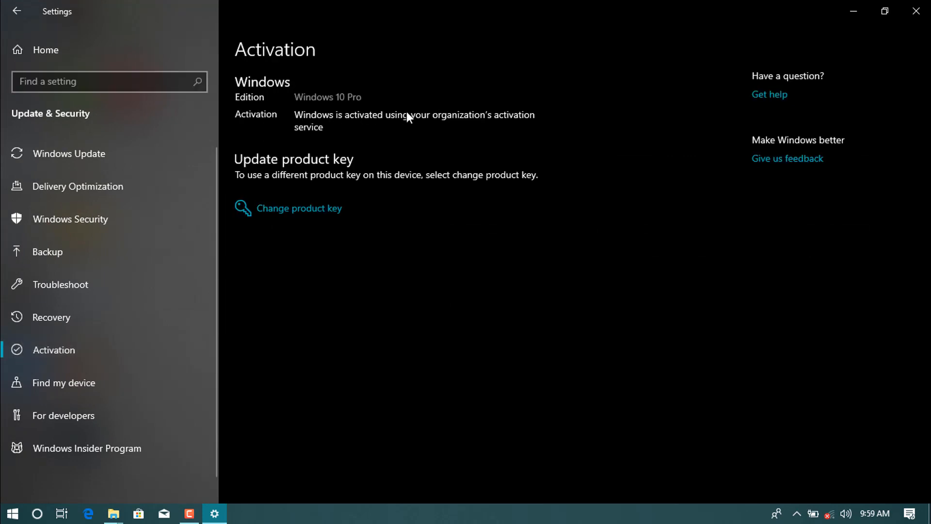
pyautogui.moveTo(467, 117)
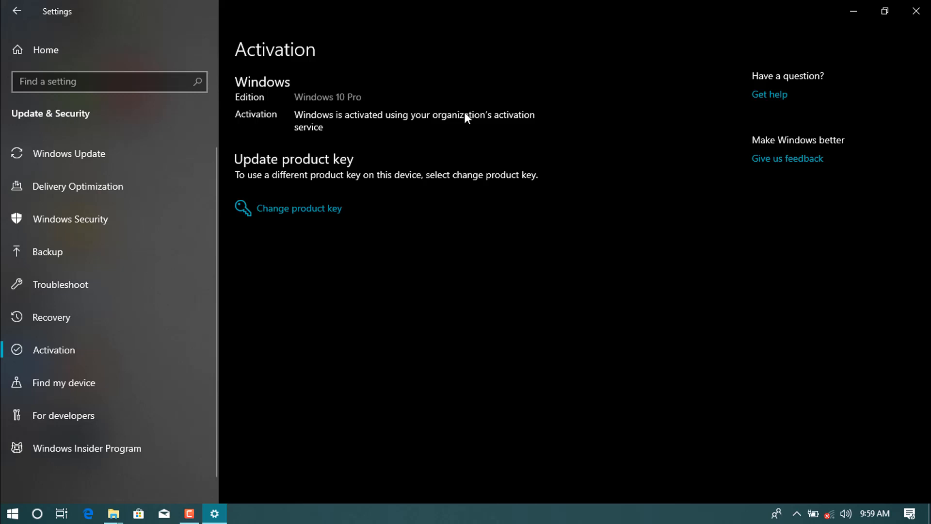
pyautogui.moveTo(670, 62)
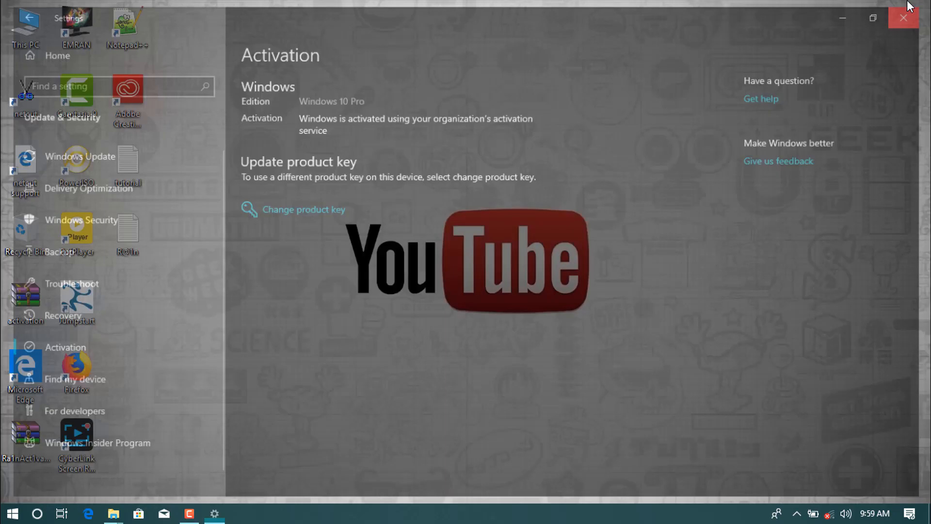
pyautogui.click(903, 17)
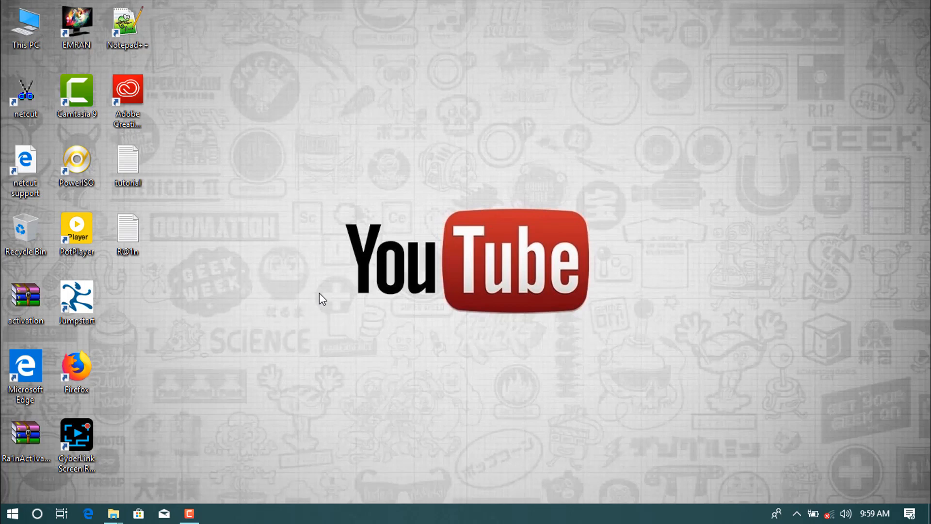